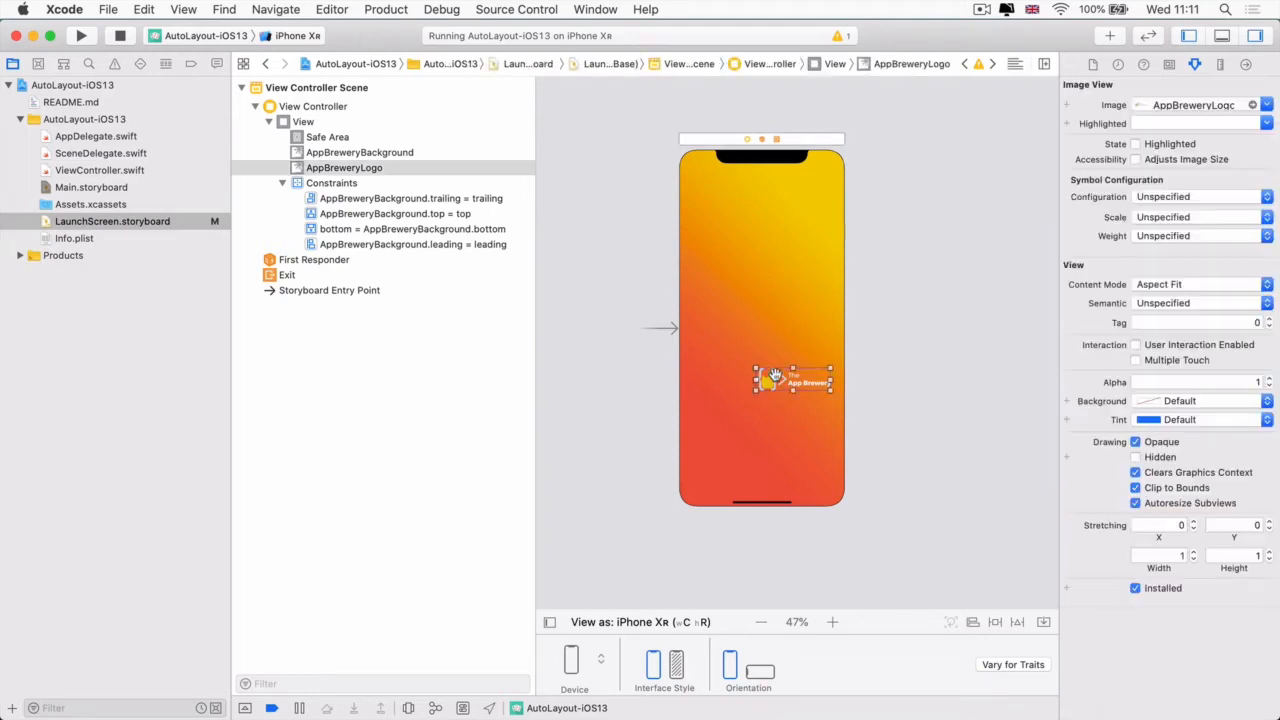
mouse_move(814, 316)
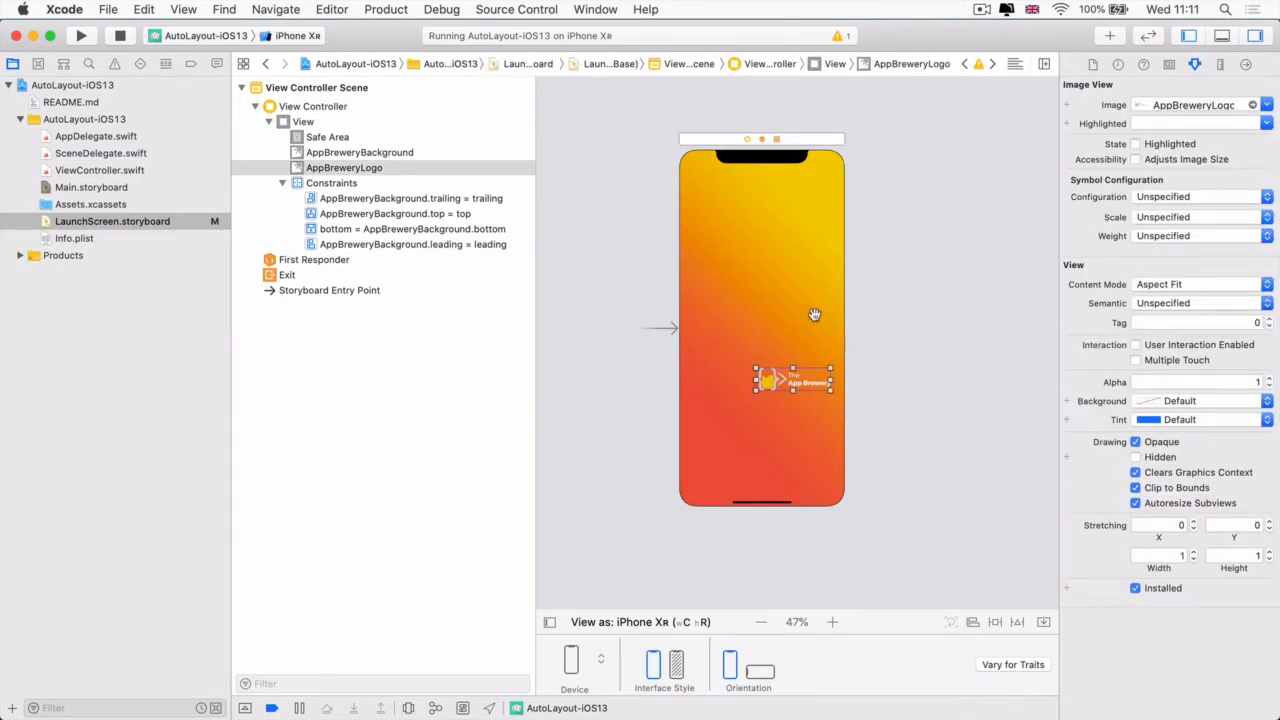
mouse_move(778, 288)
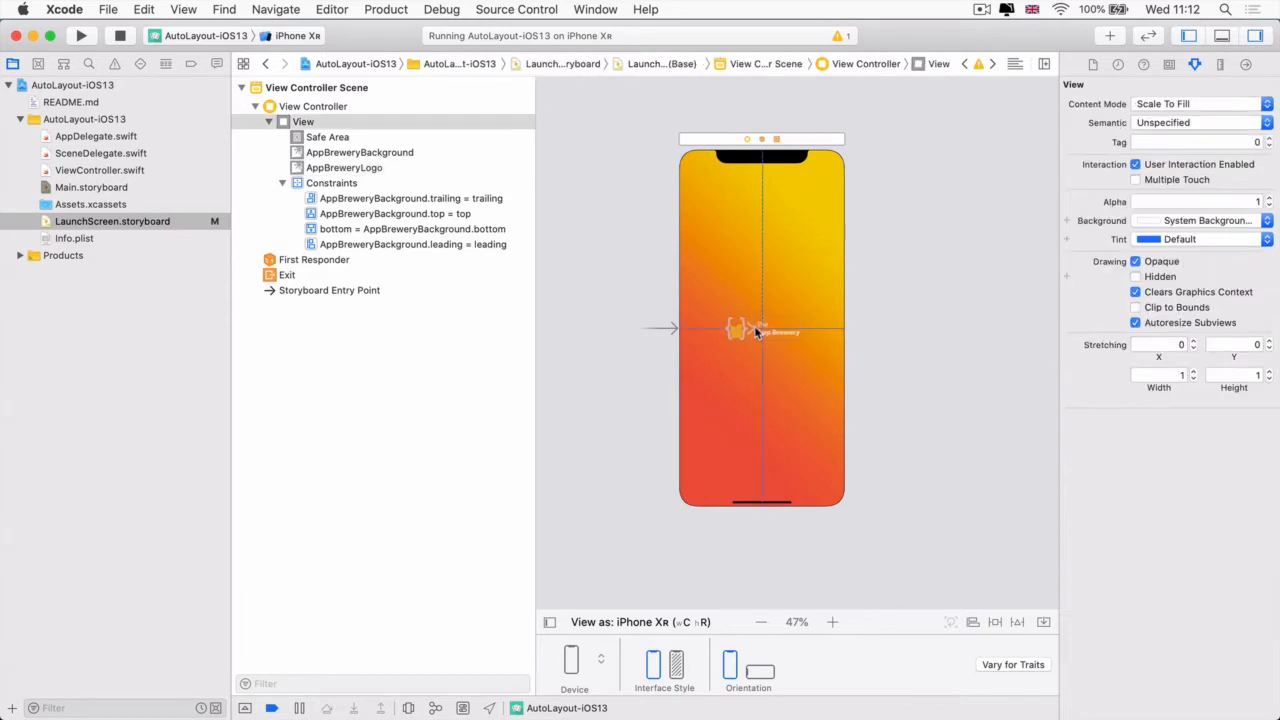
Place the AppBreweryLogo image view at the centre of the launch screen canvas and reselect it.
click(772, 330)
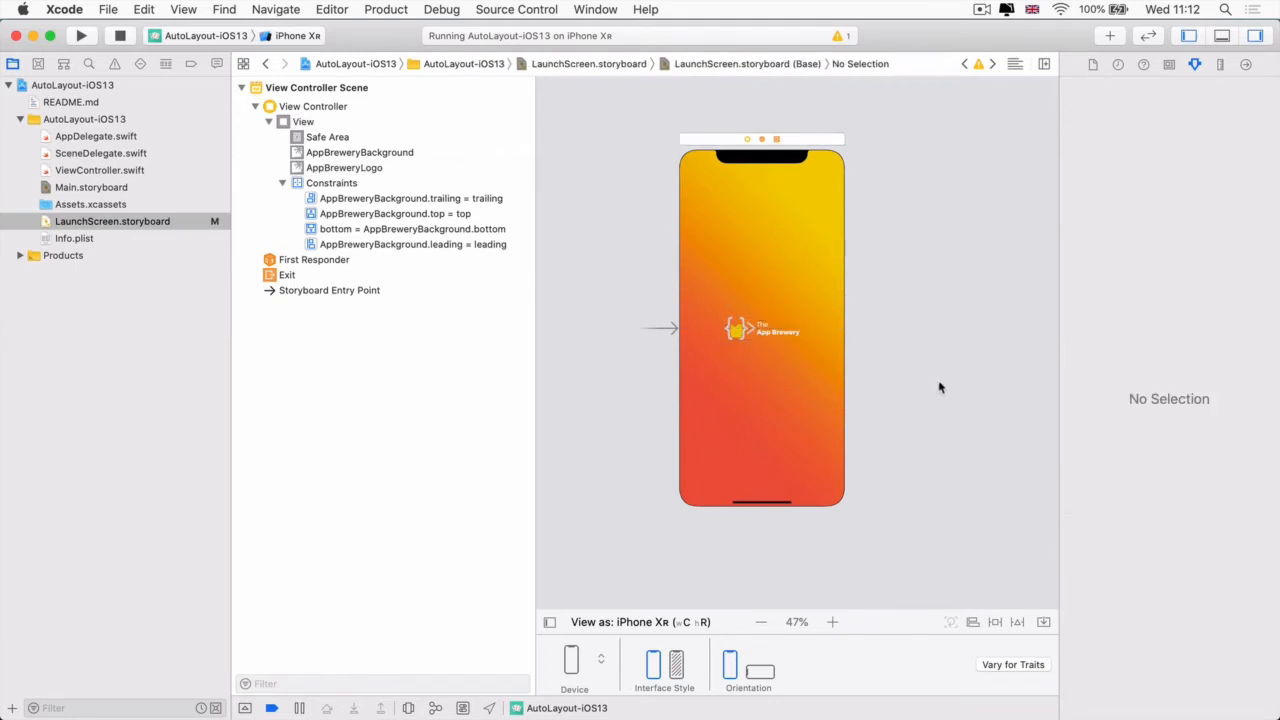
mouse_move(908, 400)
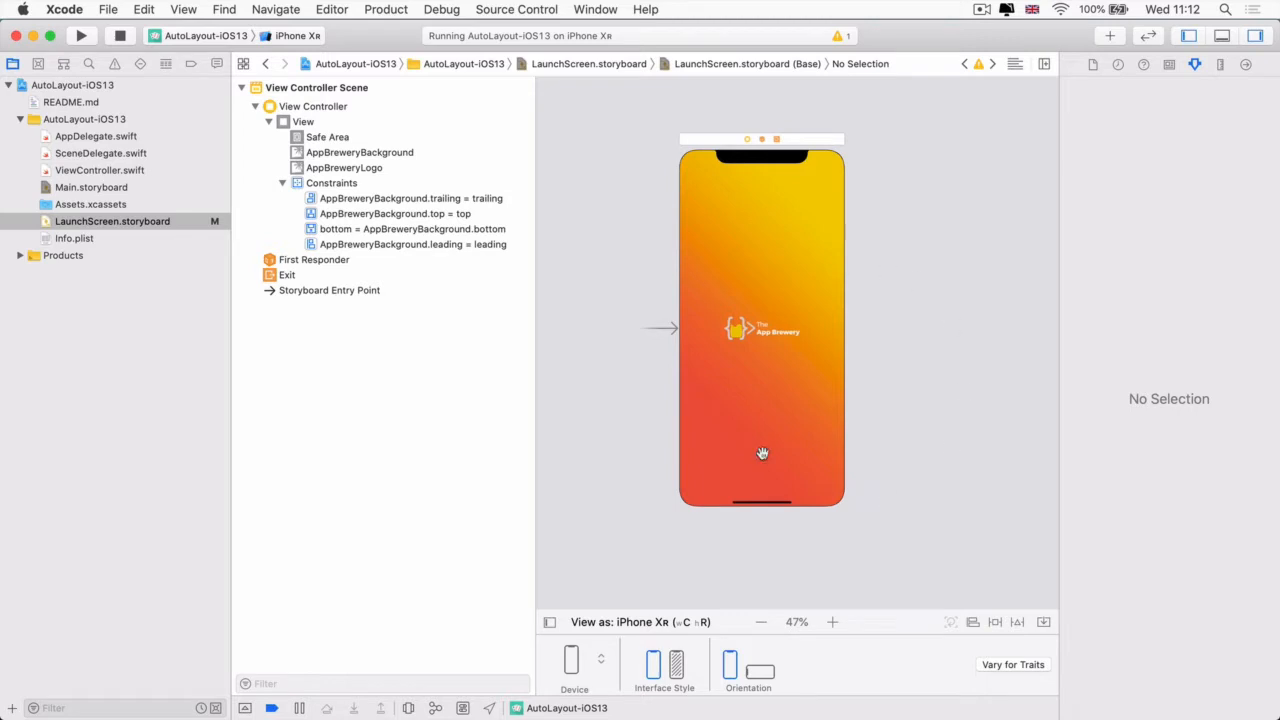
click(996, 620)
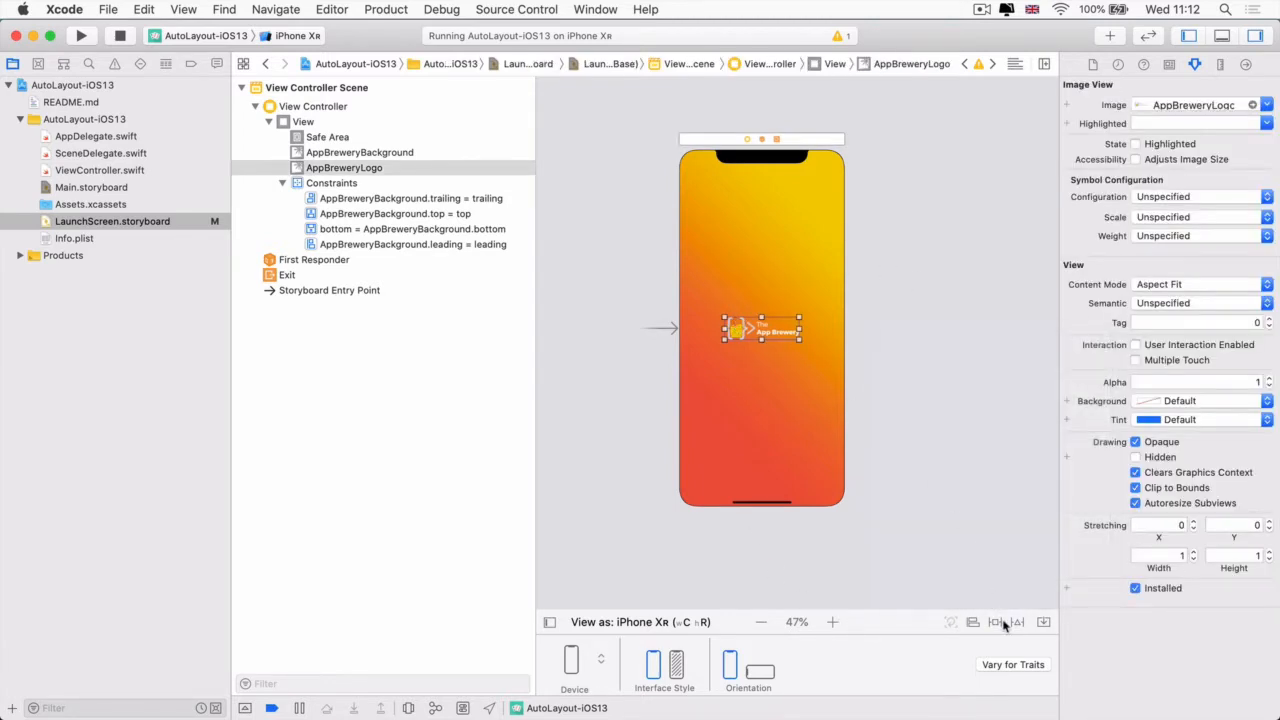
click(1016, 622)
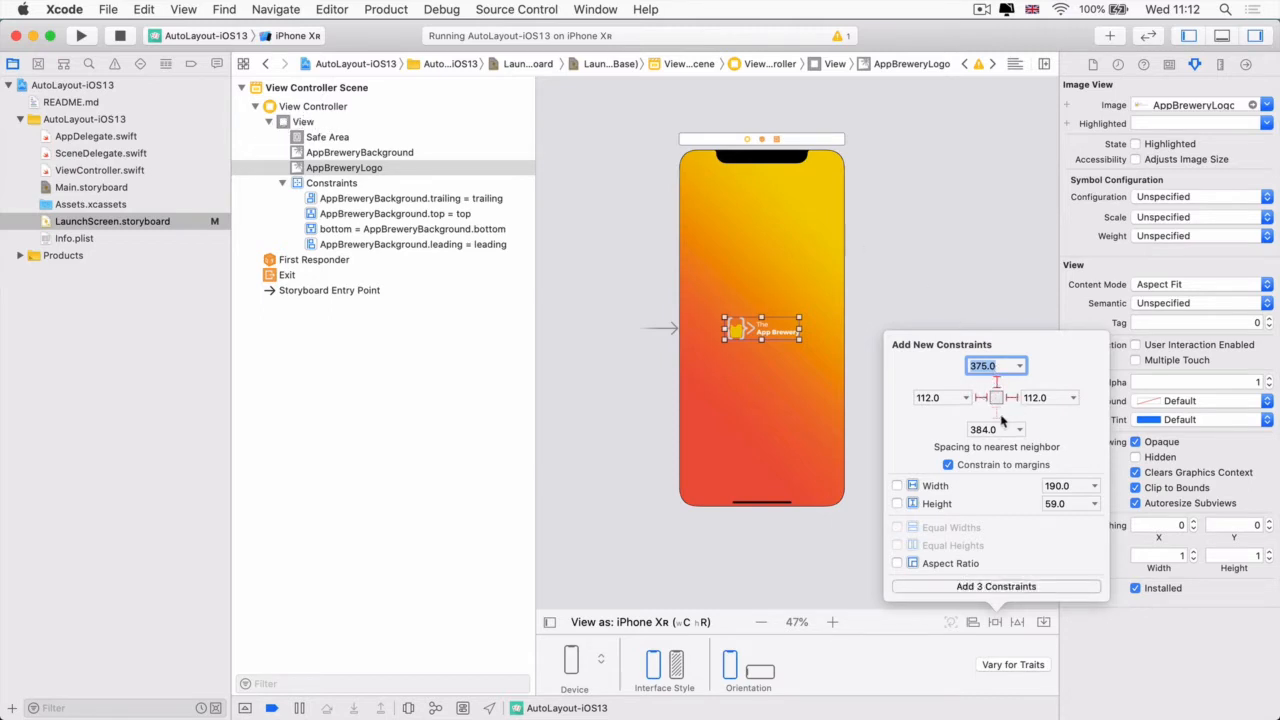
click(996, 586)
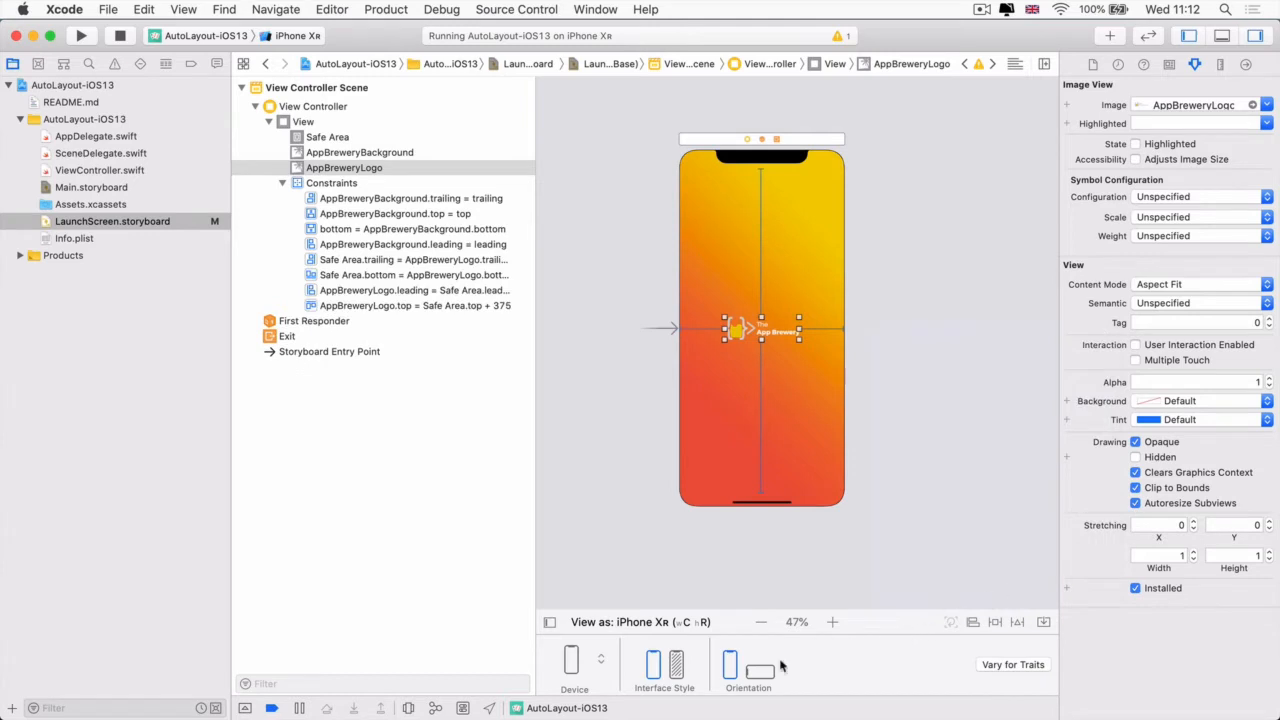
click(760, 670)
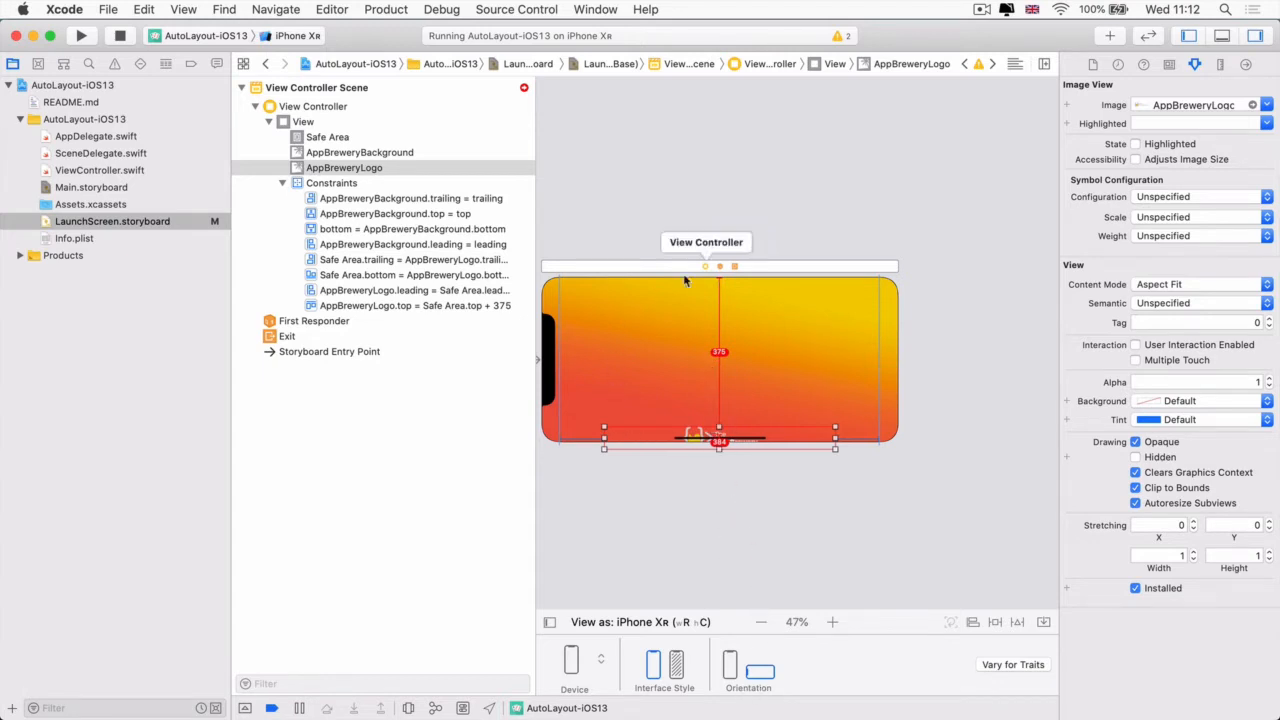
mouse_move(722, 484)
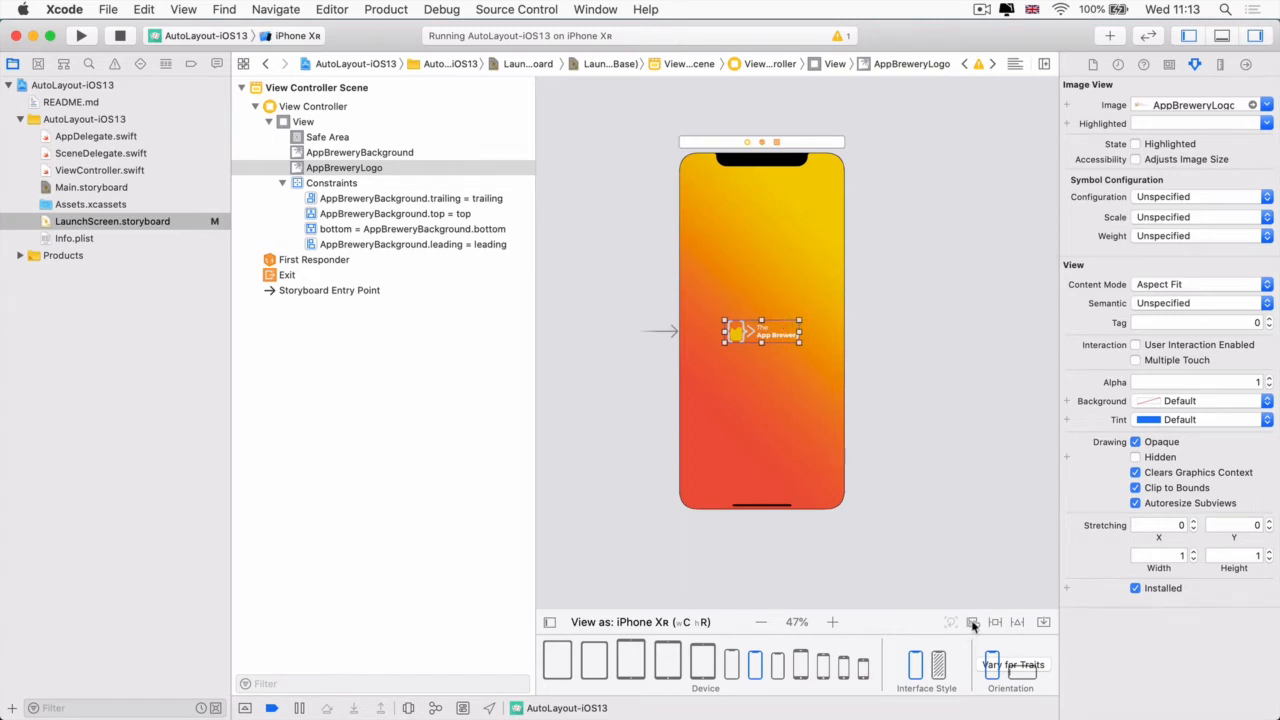
Constrain the logo Horizontally and Vertically in Container via the Align popover, adding 2 constraints.
click(972, 622)
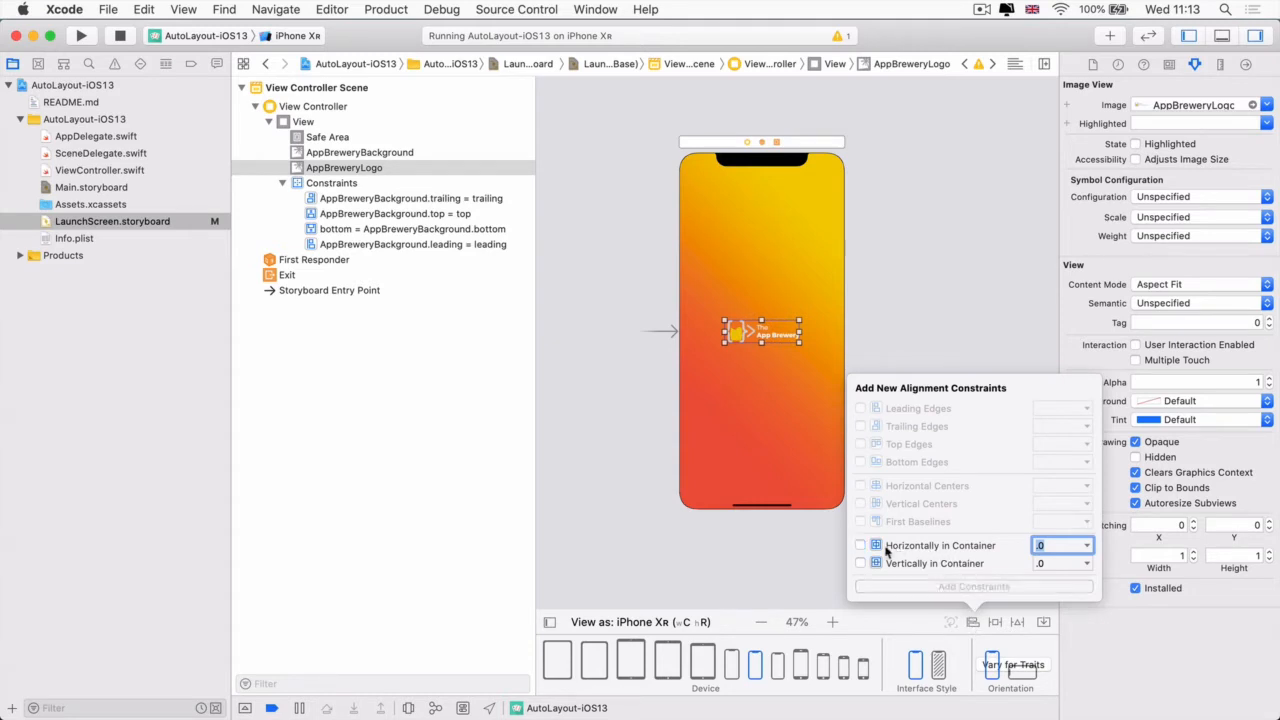
click(860, 564)
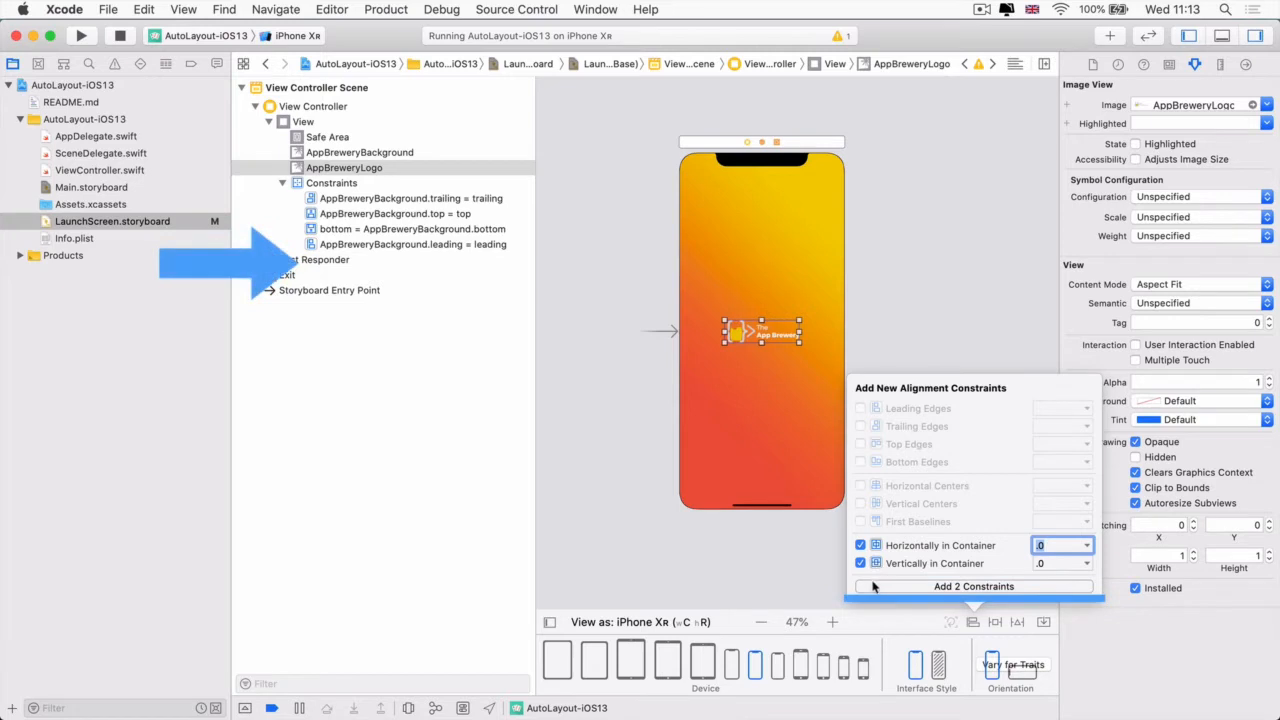
click(972, 586)
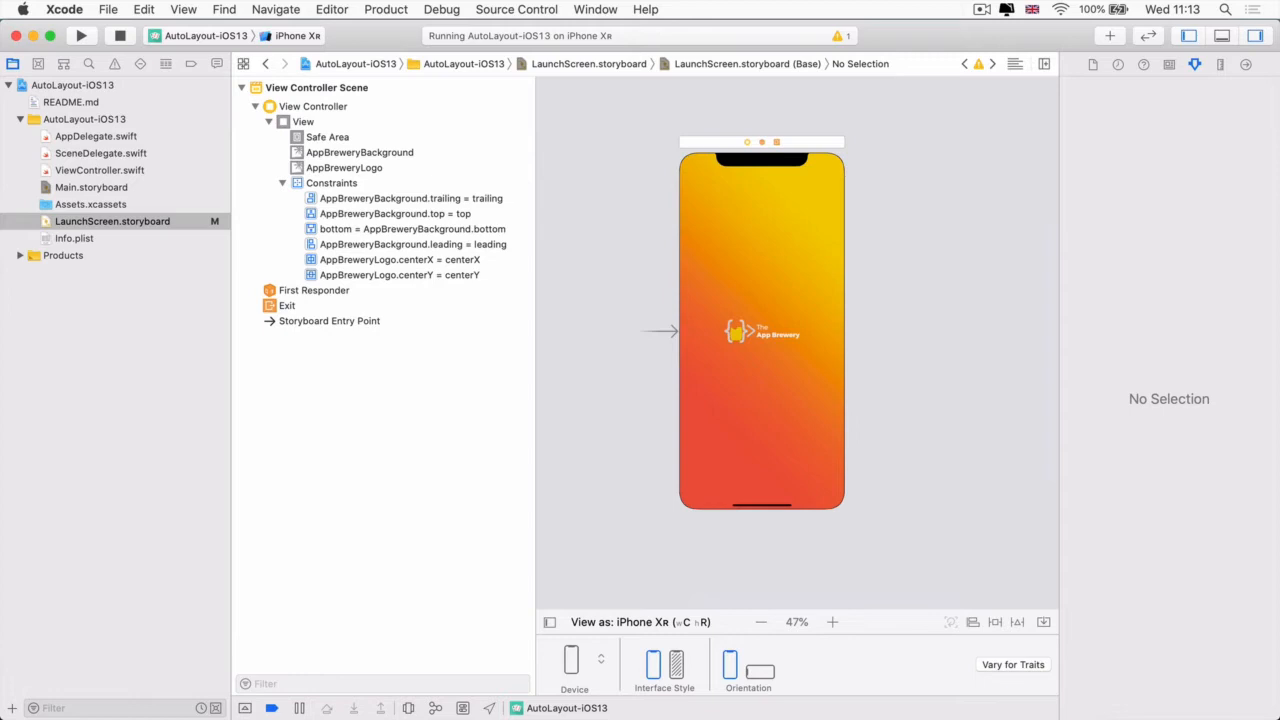
mouse_move(992, 560)
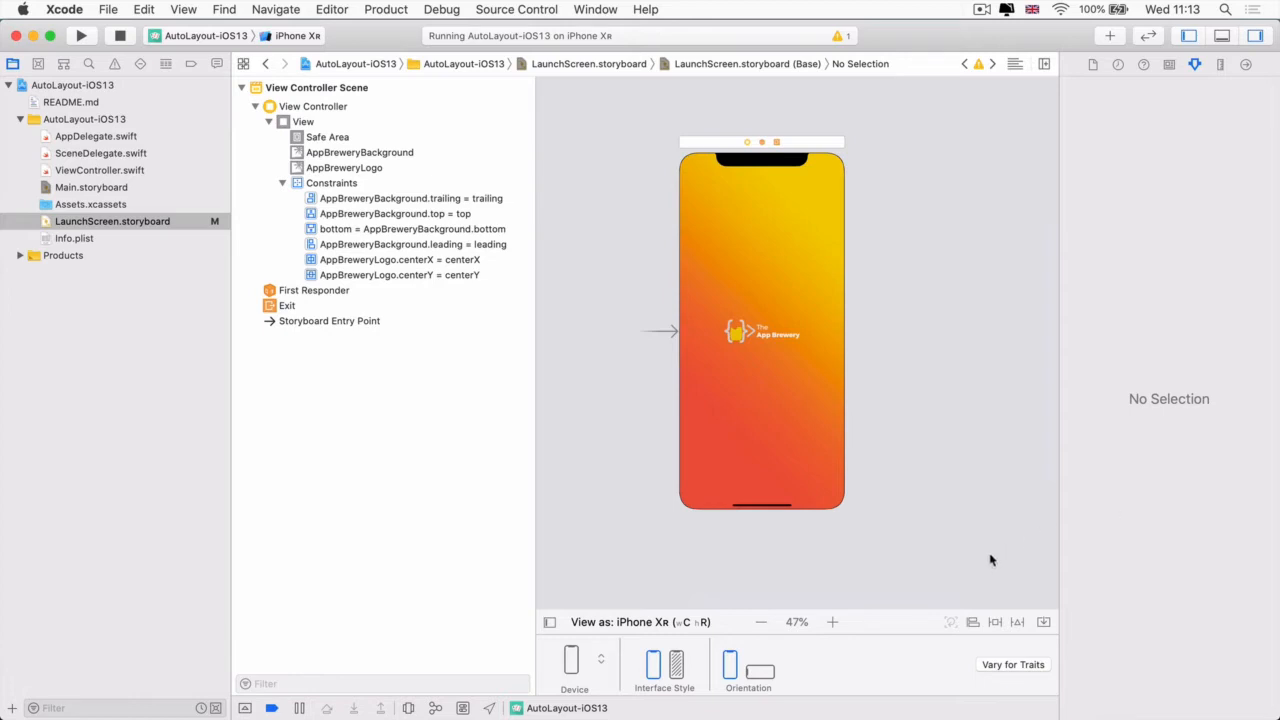
mouse_move(956, 408)
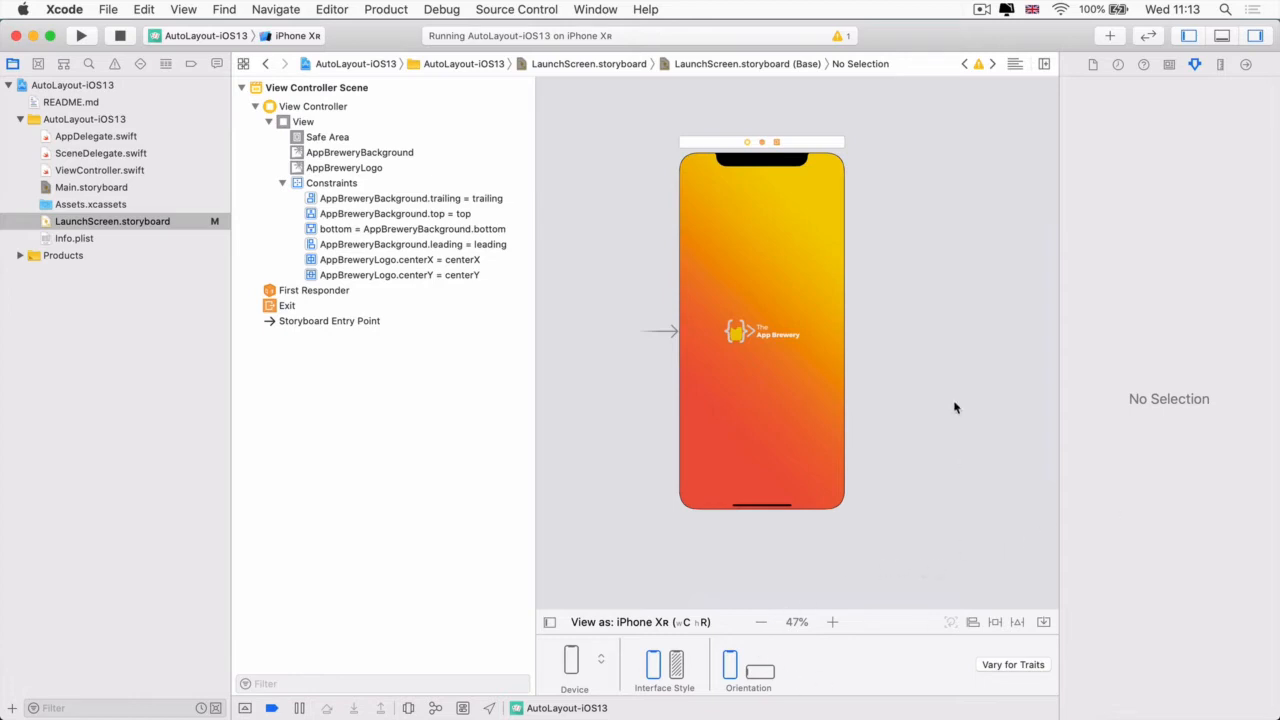
mouse_move(730, 236)
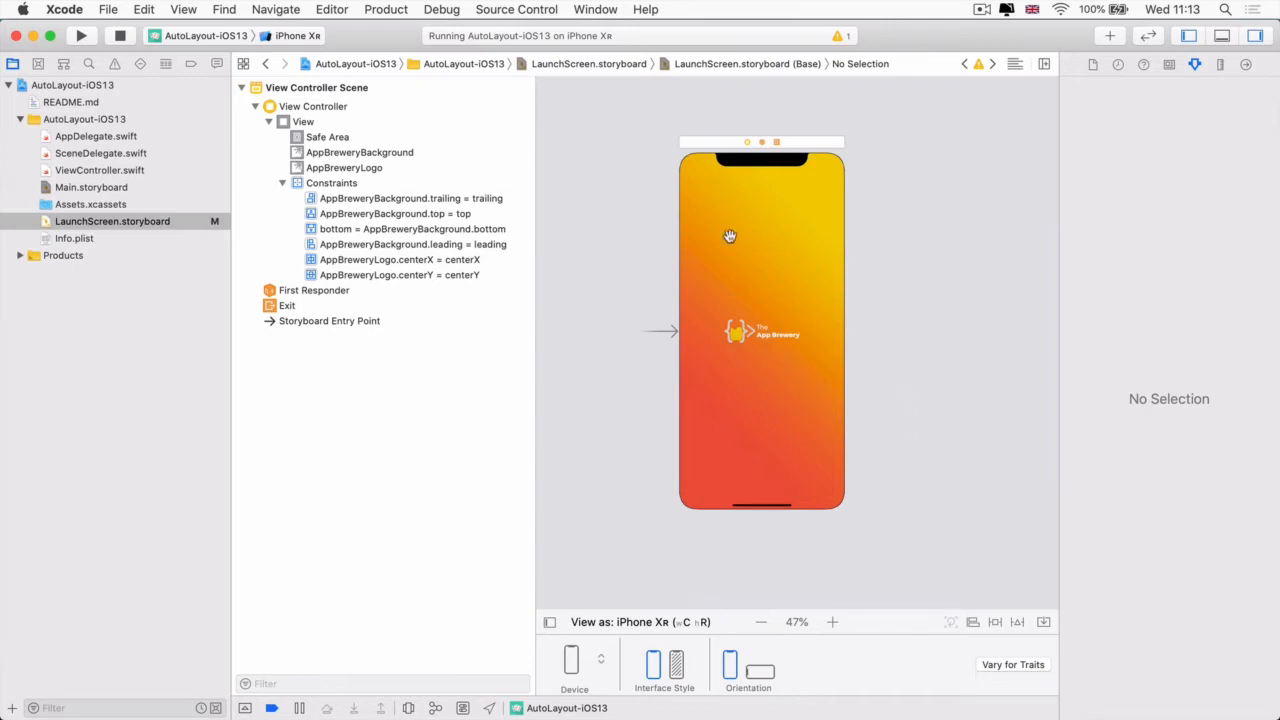
mouse_move(796, 502)
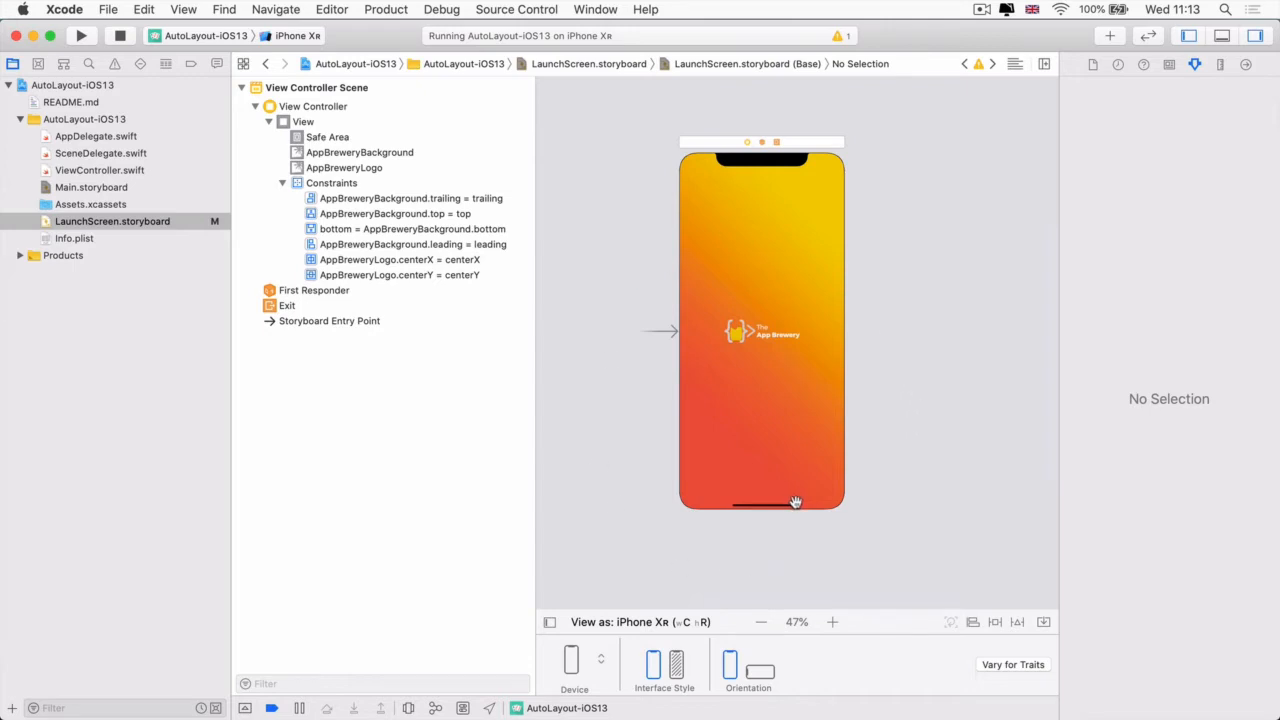
click(620, 622)
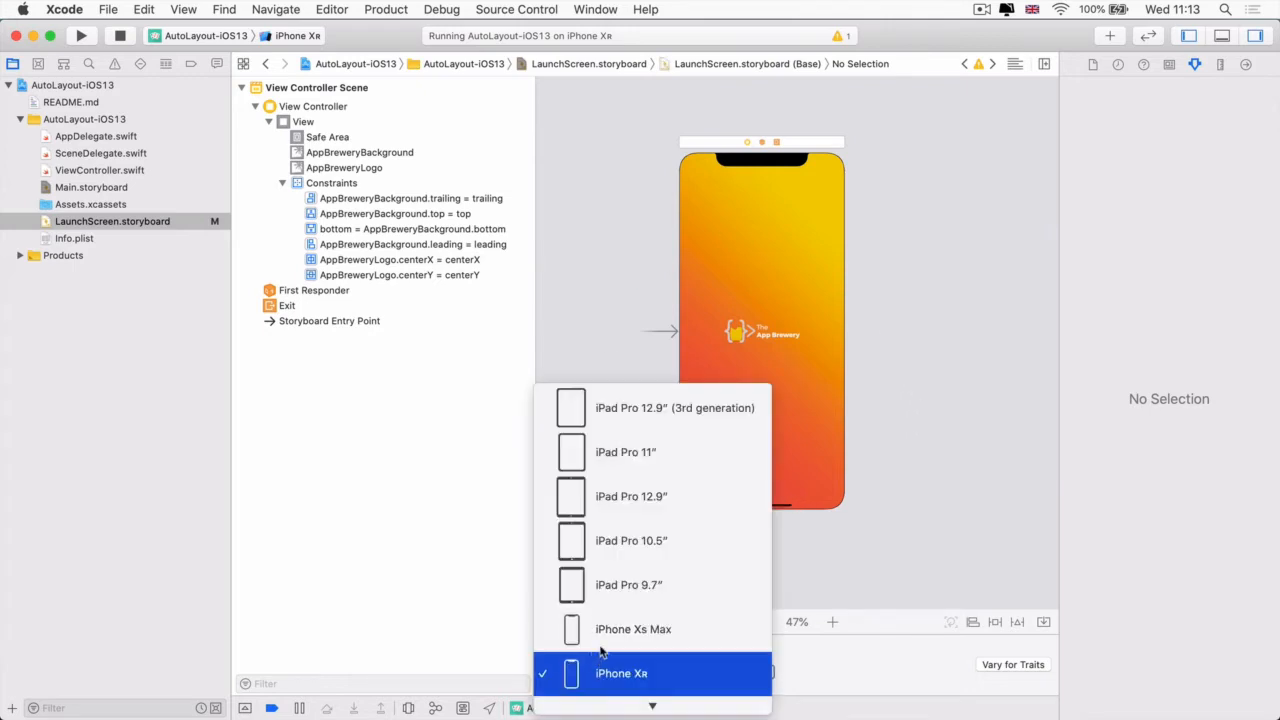
click(620, 672)
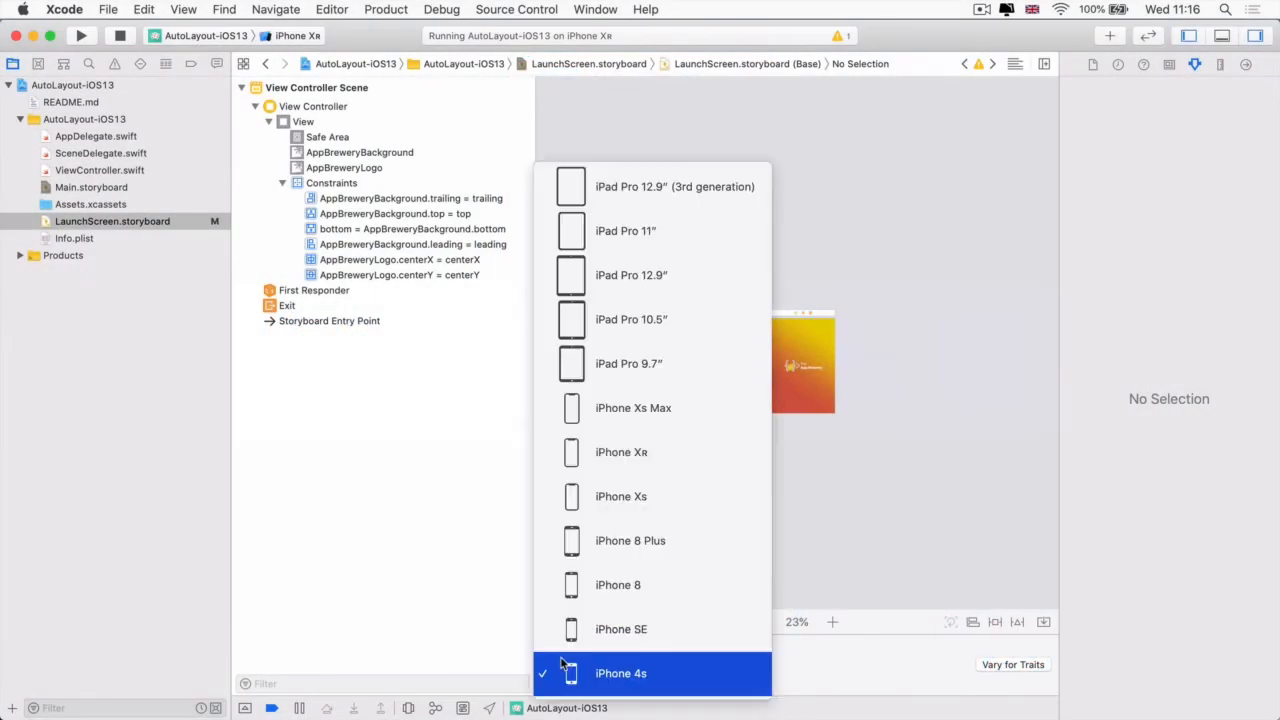
mouse_move(620, 628)
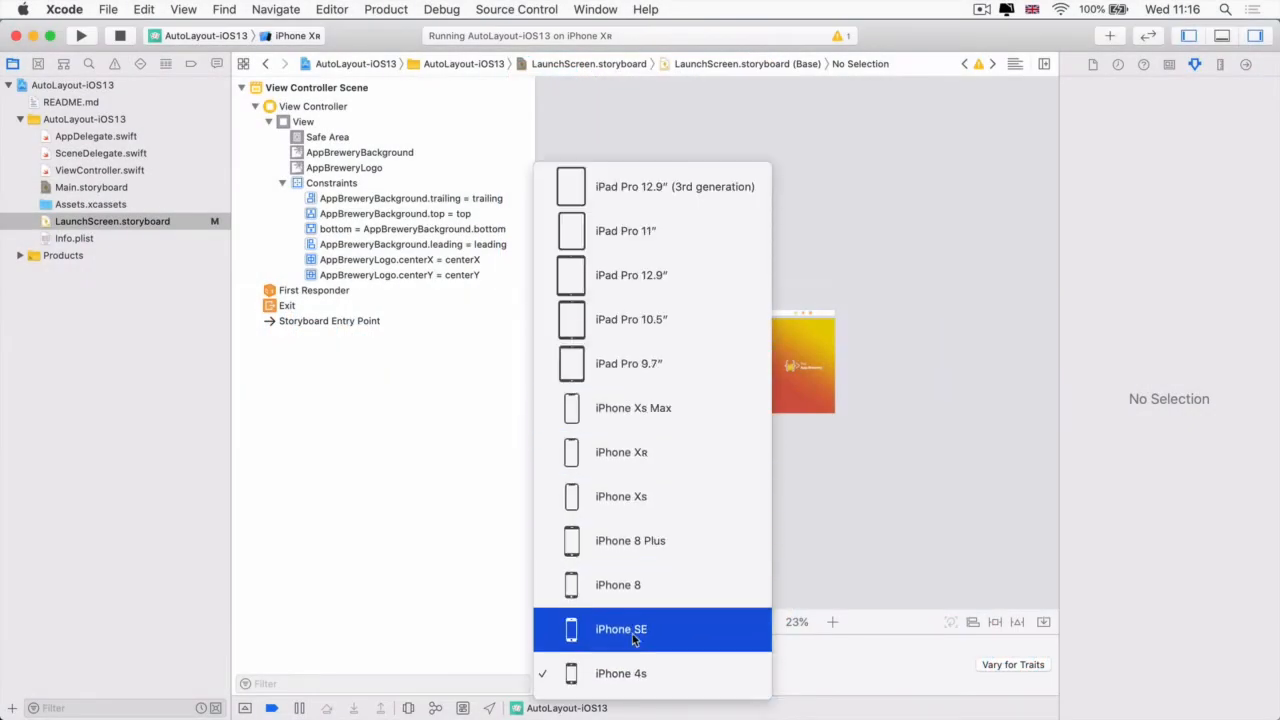
click(620, 620)
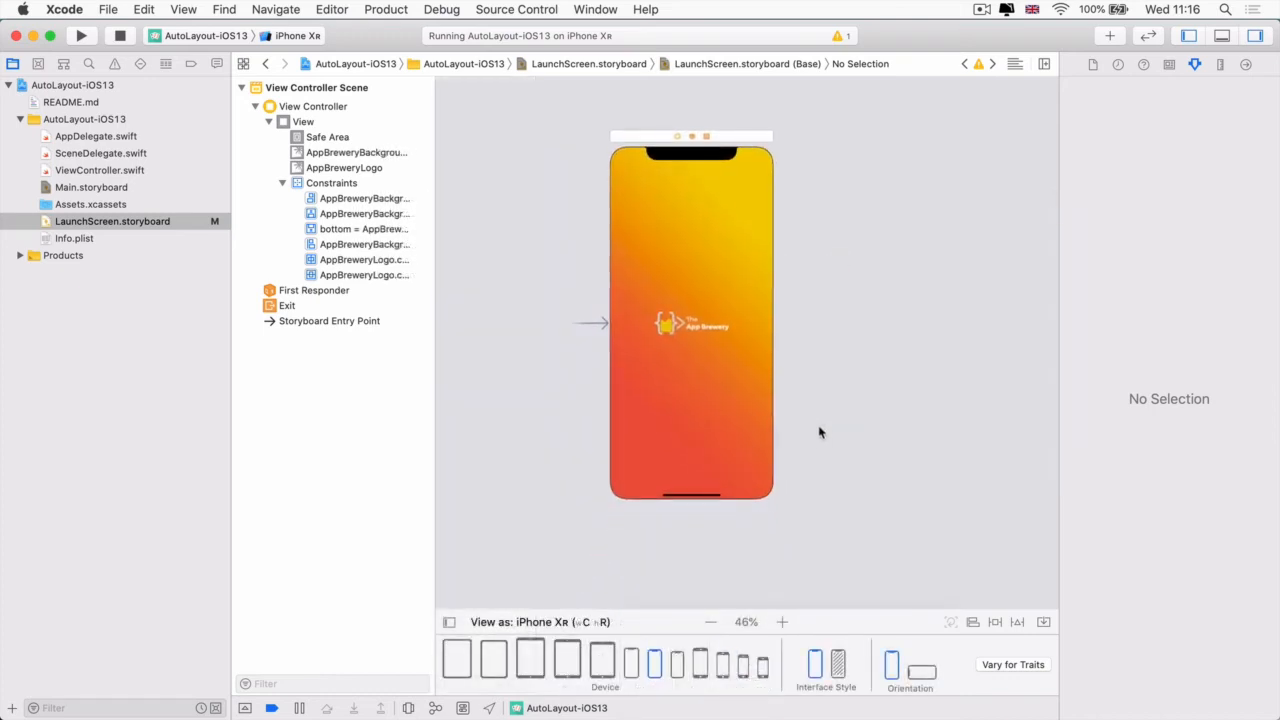
mouse_move(970, 258)
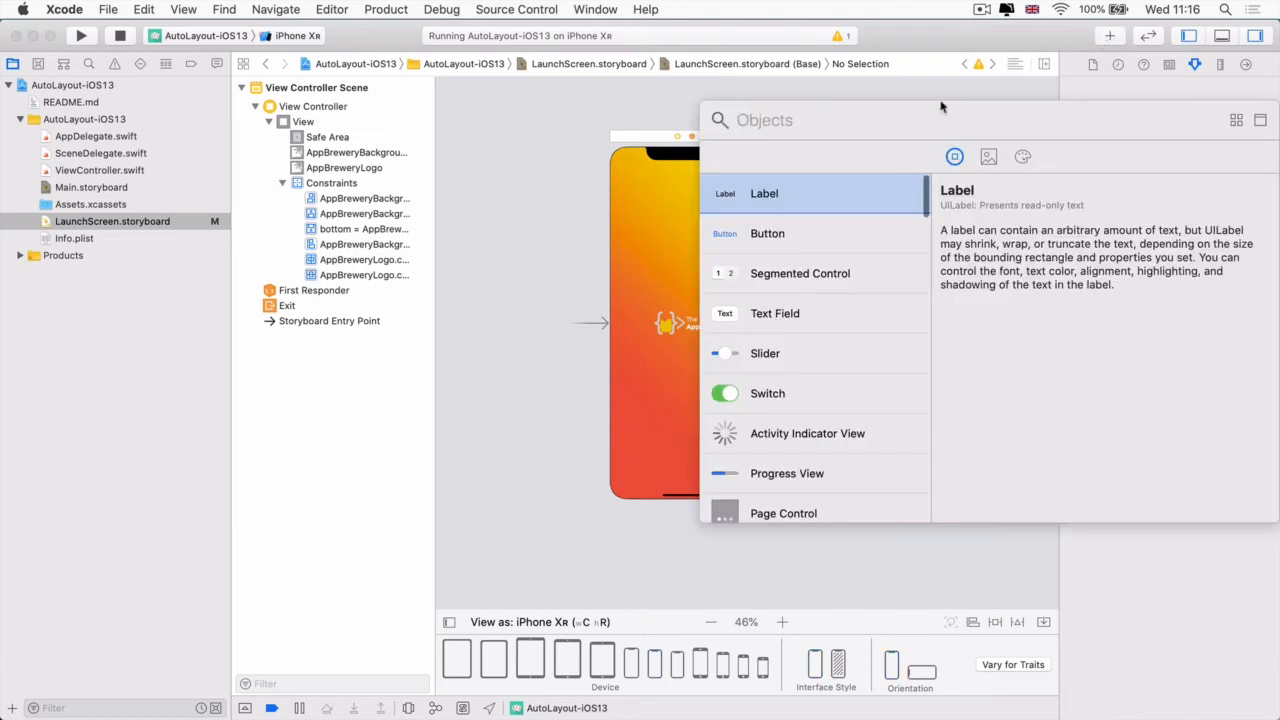
mouse_move(780, 204)
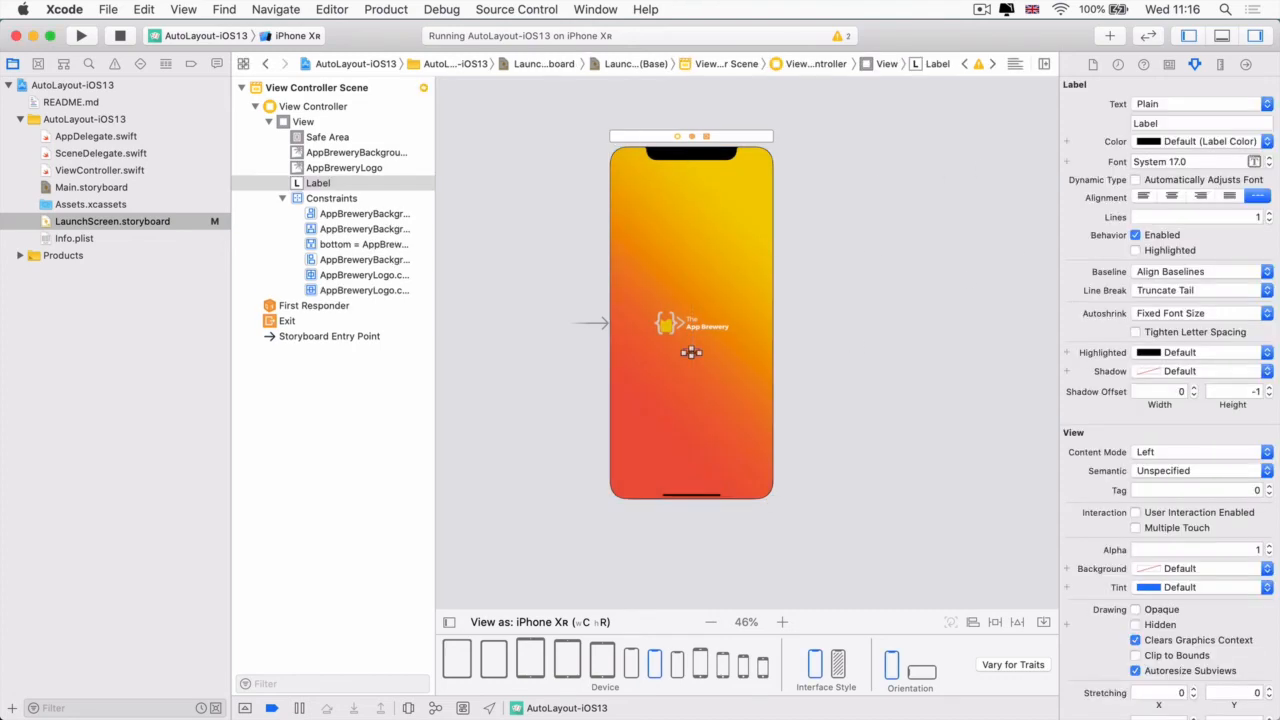
mouse_move(1032, 314)
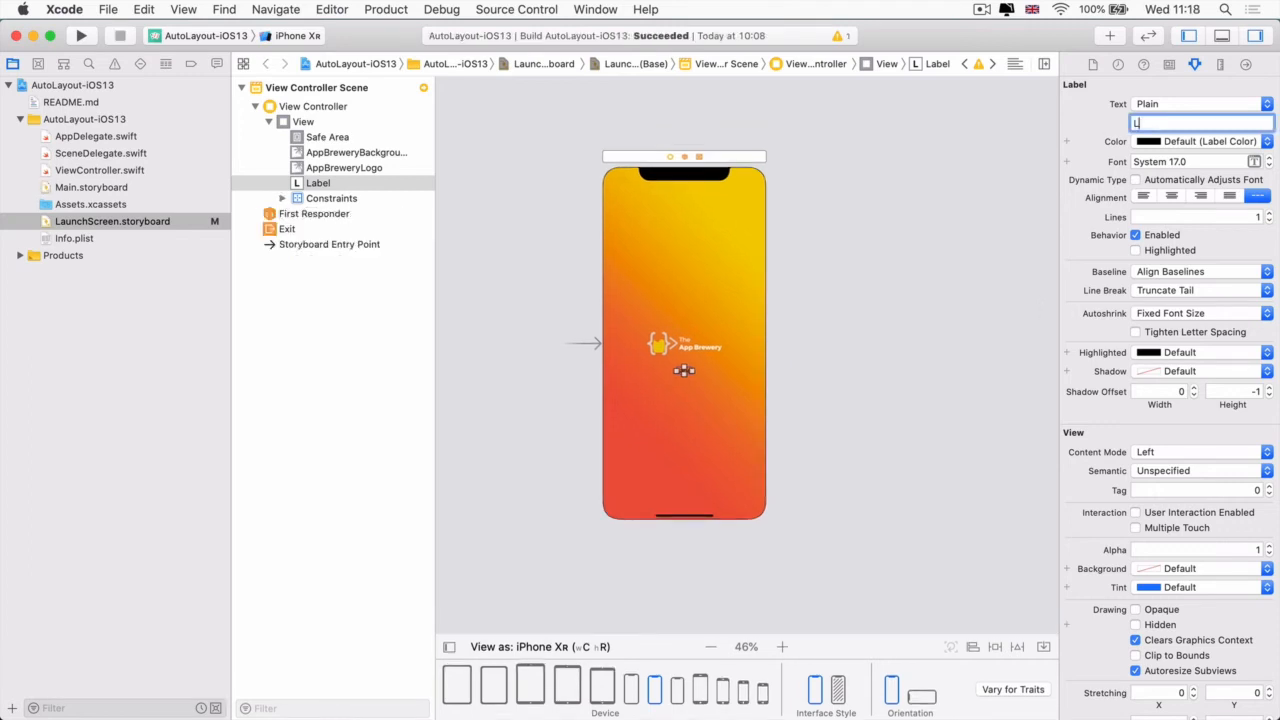
Set the label text to 'Learn to Code By Making Apps'.
text(Learn to Code By Making Apps)
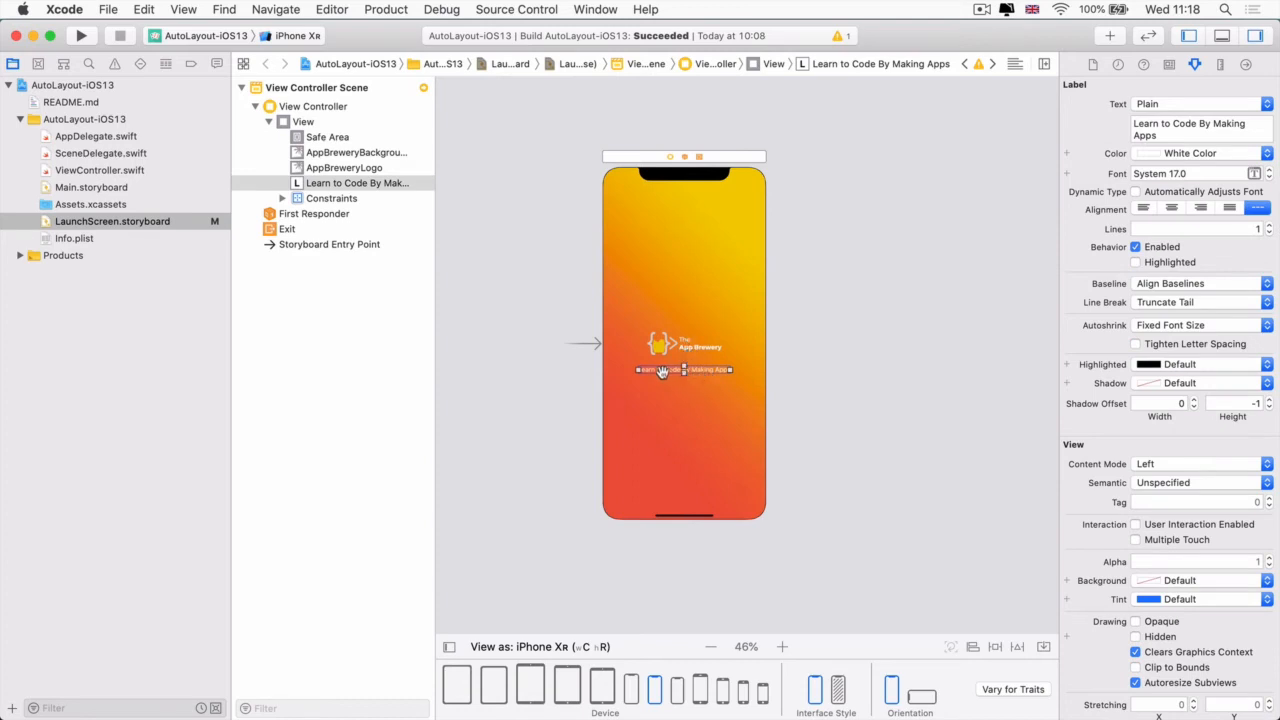
mouse_move(684, 156)
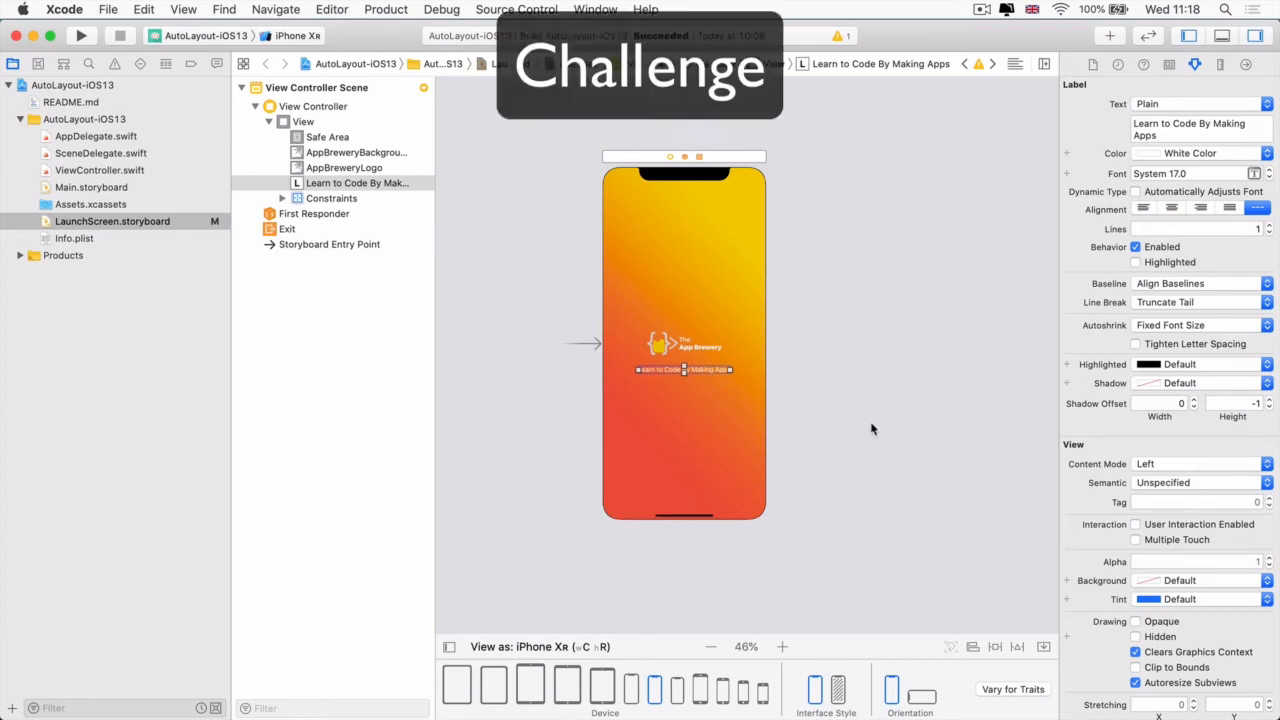
mouse_move(866, 456)
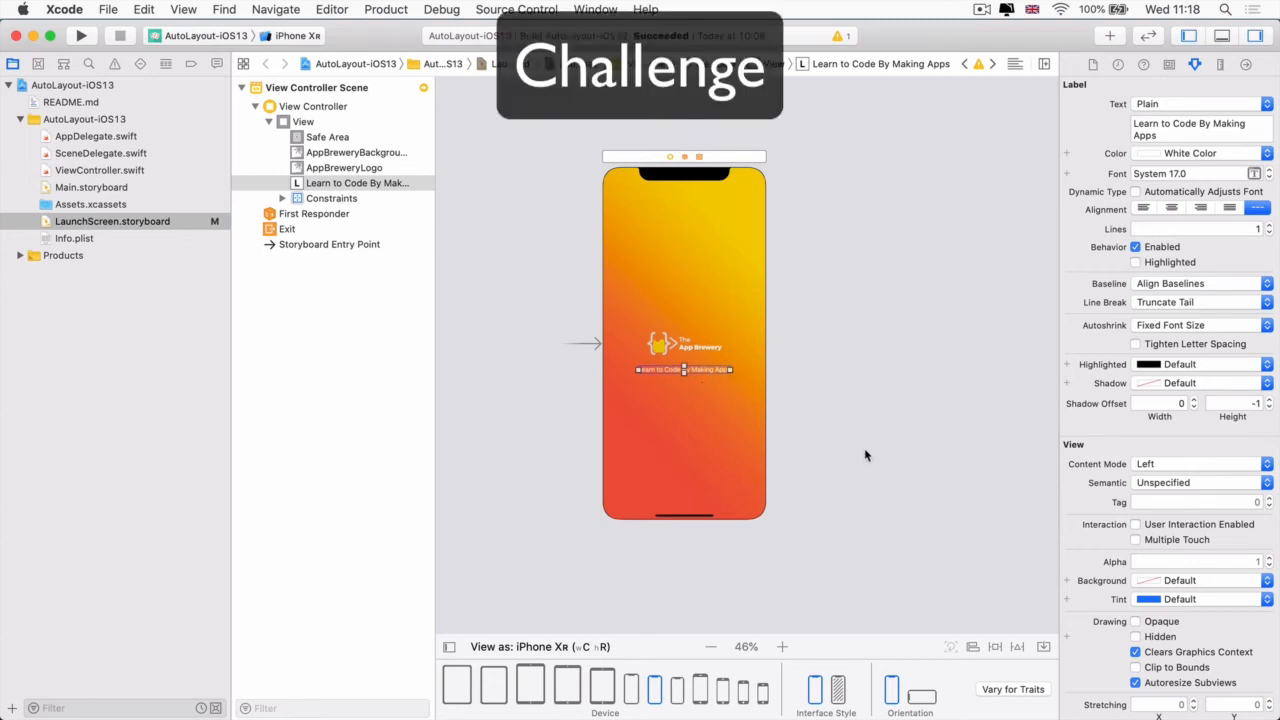
mouse_move(676, 148)
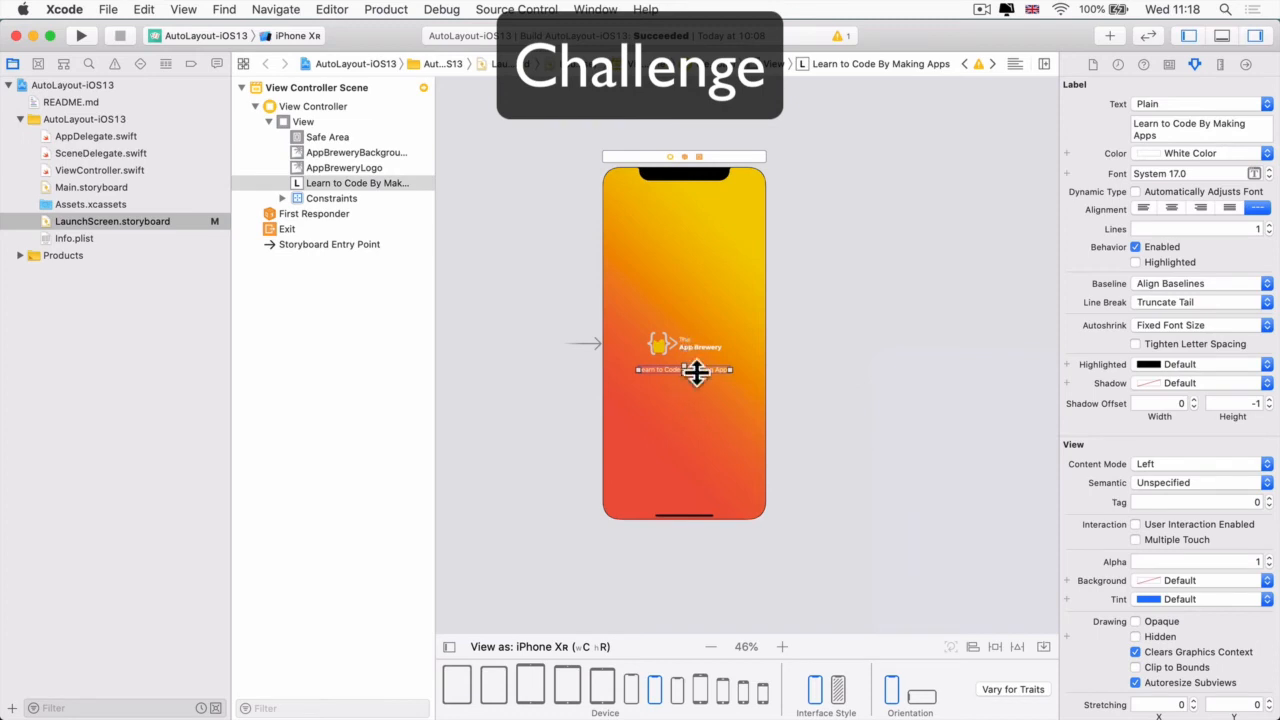
mouse_move(866, 636)
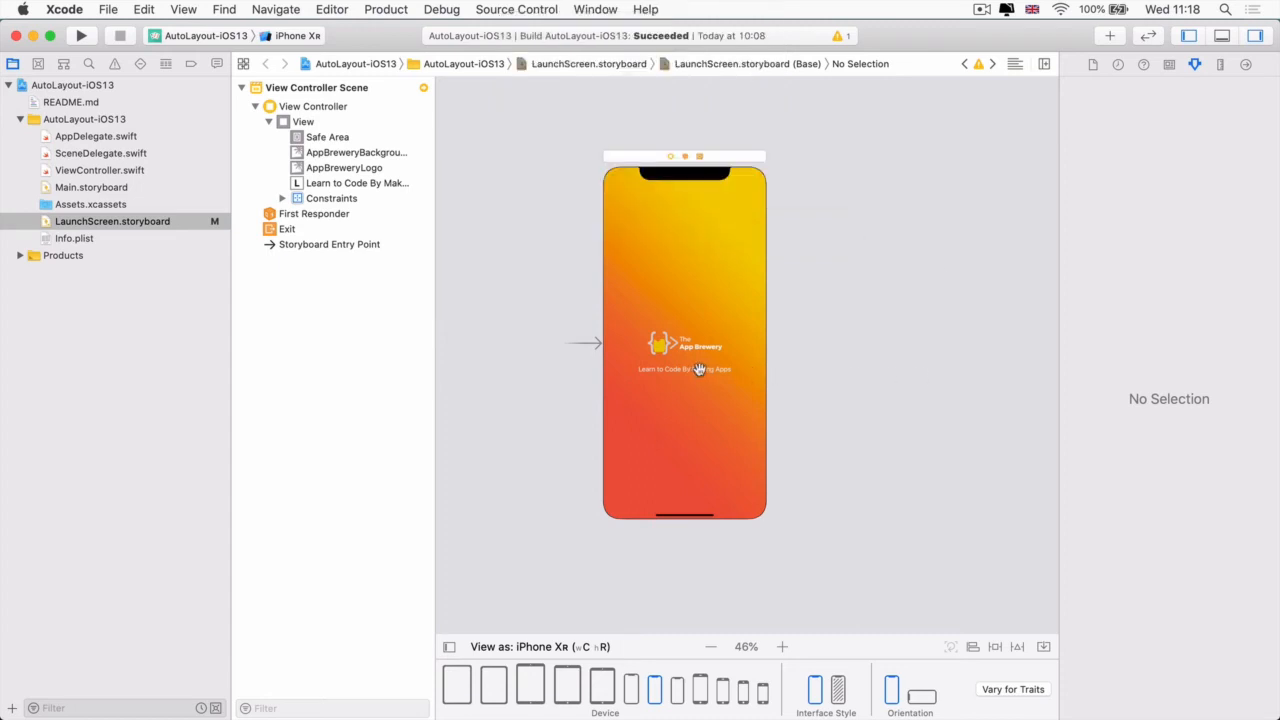
Add a Horizontally in Container alignment constraint to the tagline label.
click(684, 368)
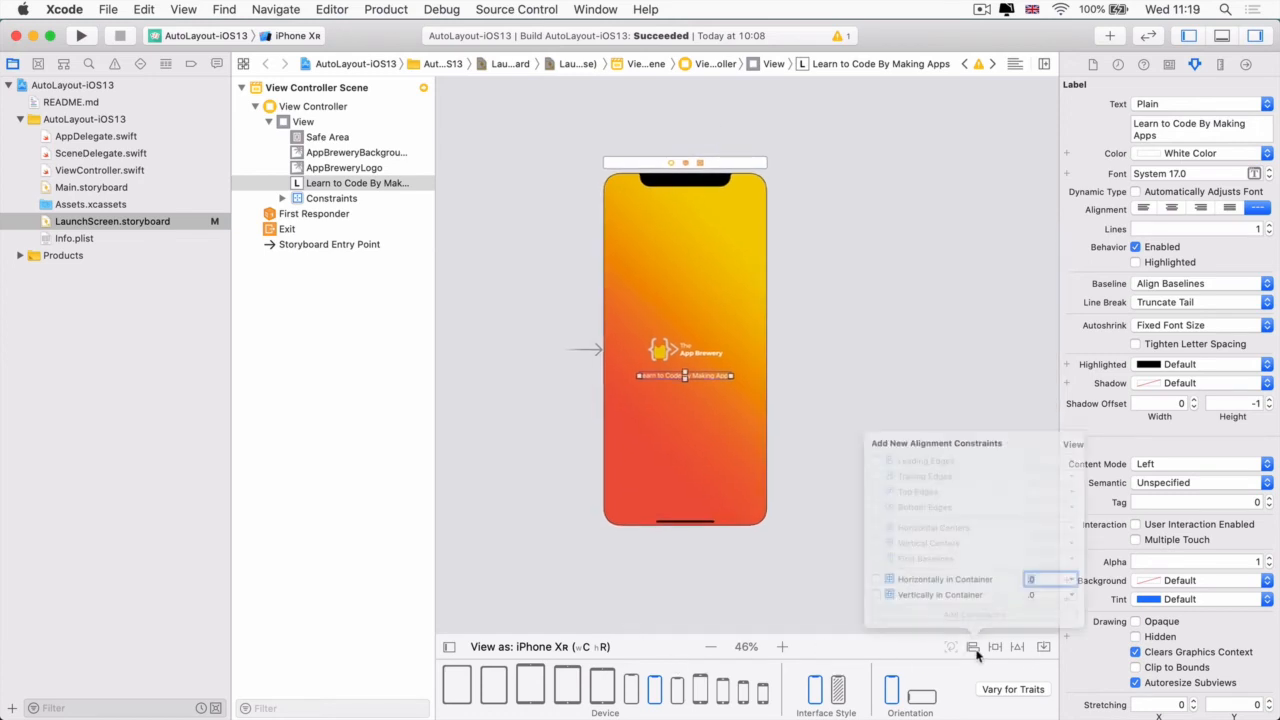
click(860, 568)
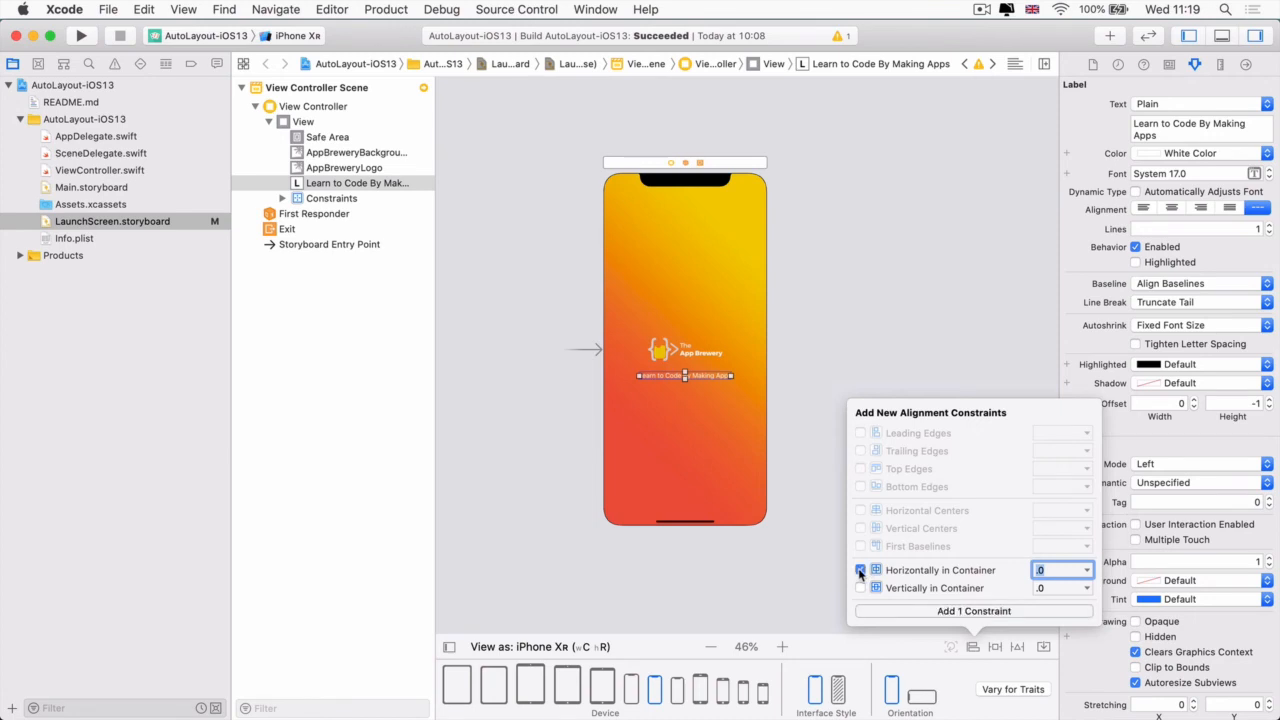
click(860, 568)
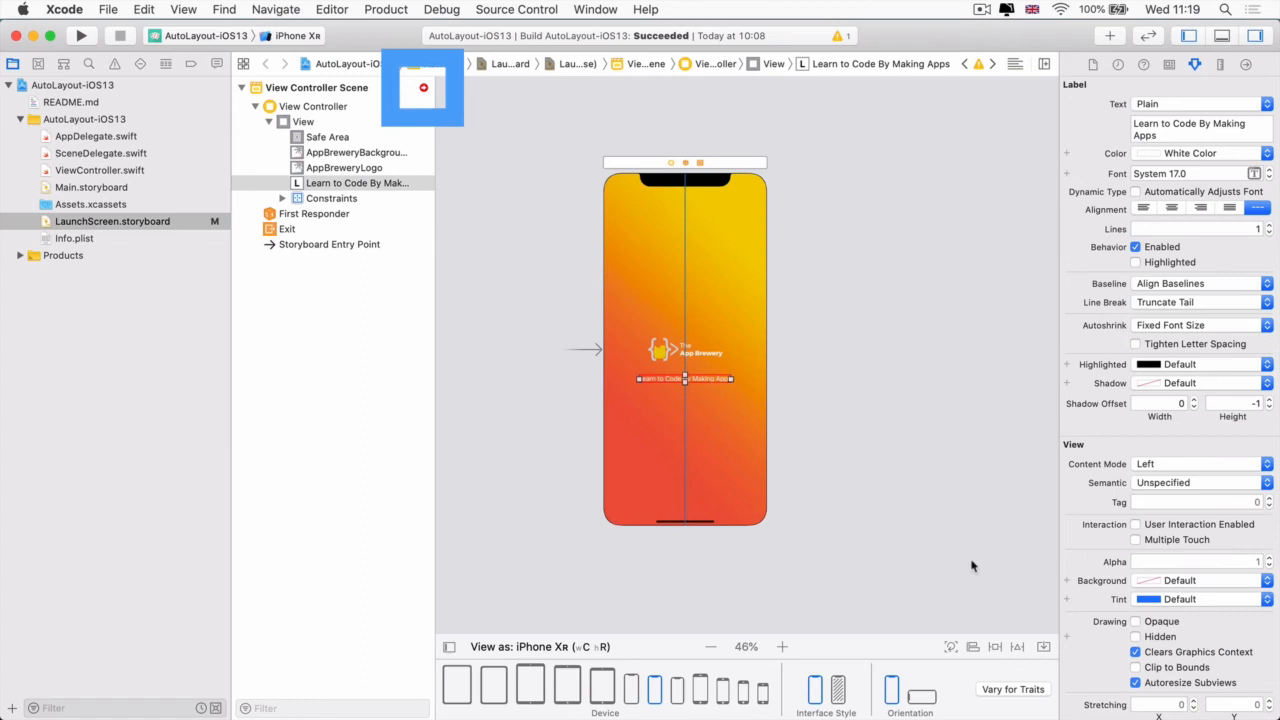
mouse_move(952, 618)
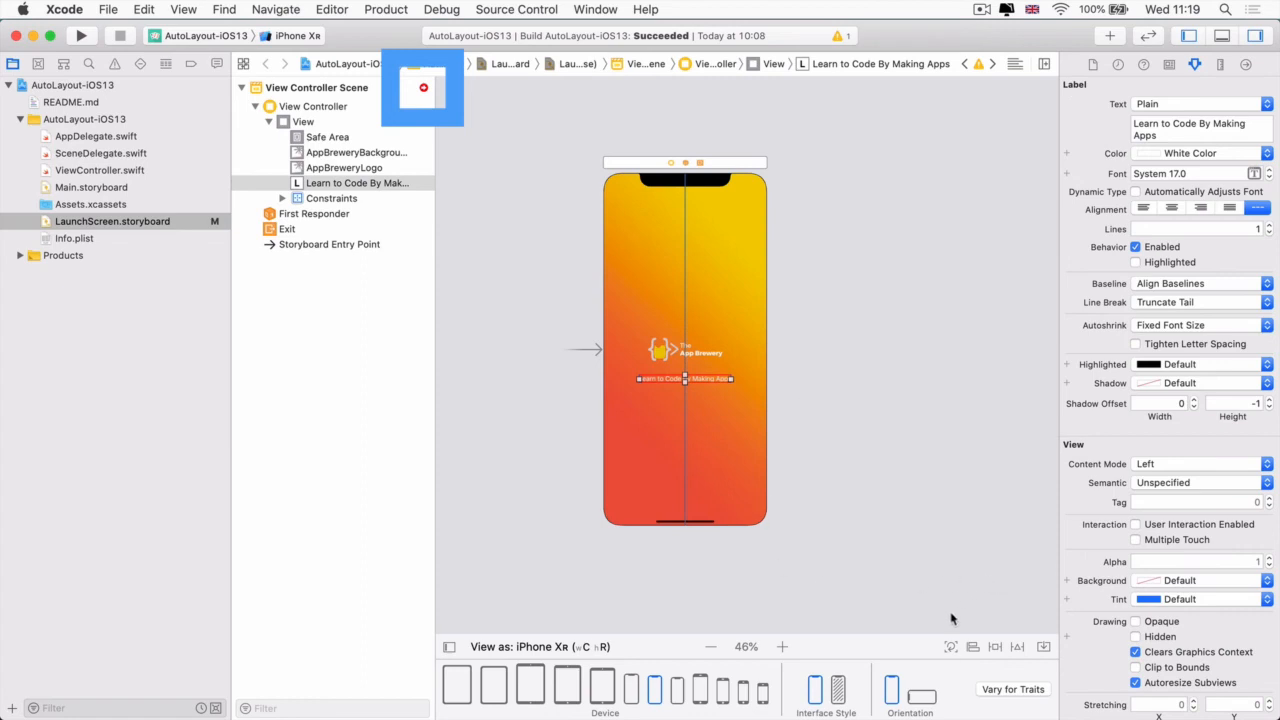
mouse_move(996, 652)
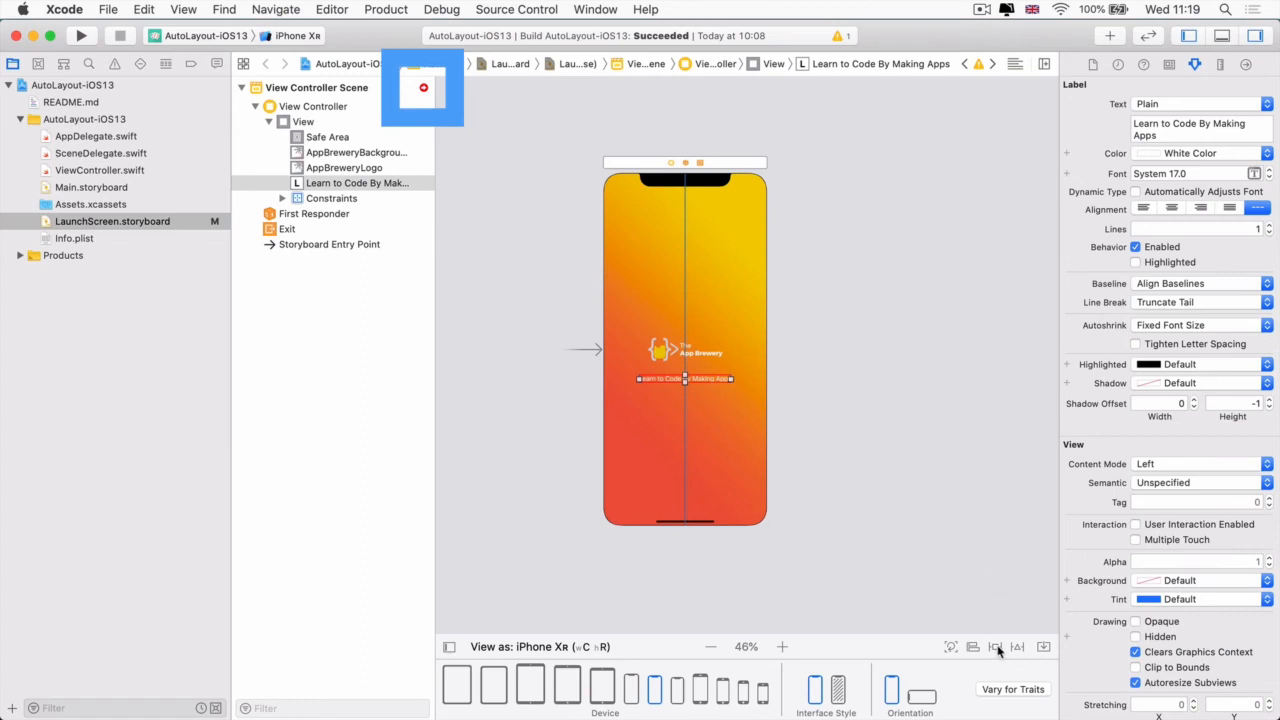
Give the tagline label a top spacing of 30 measured from AppBreweryLogo.
click(996, 646)
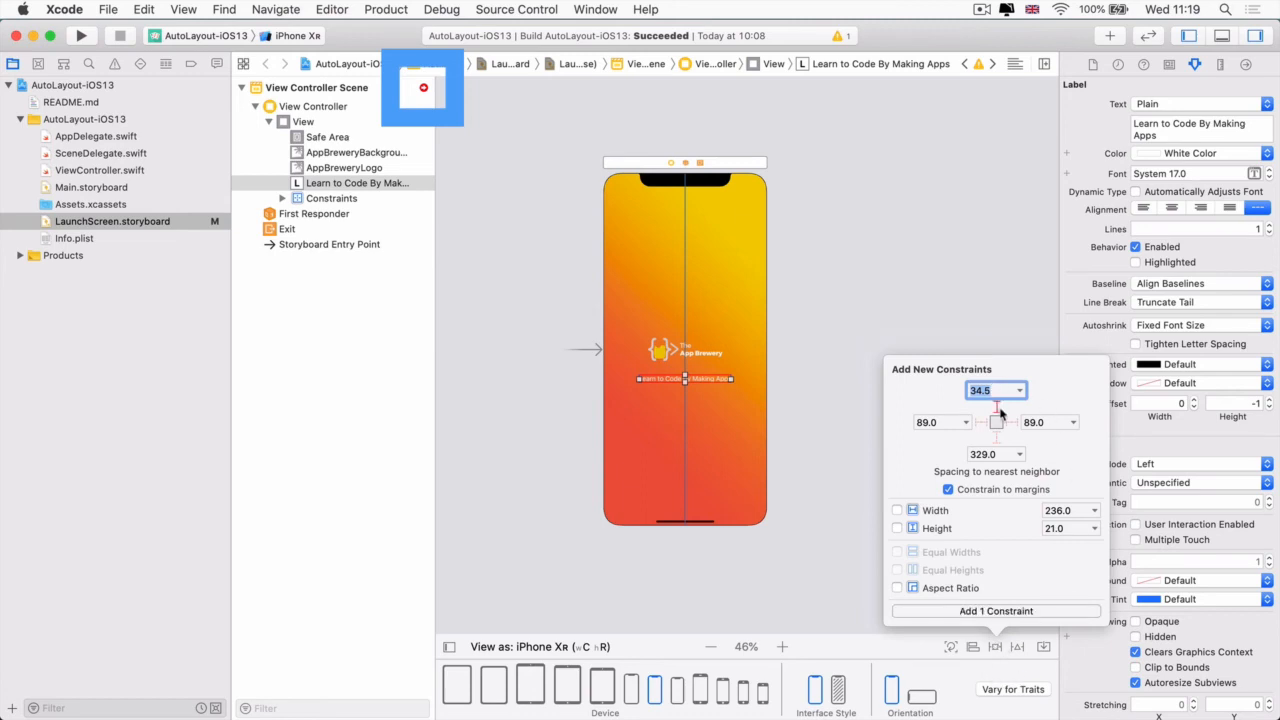
click(984, 390)
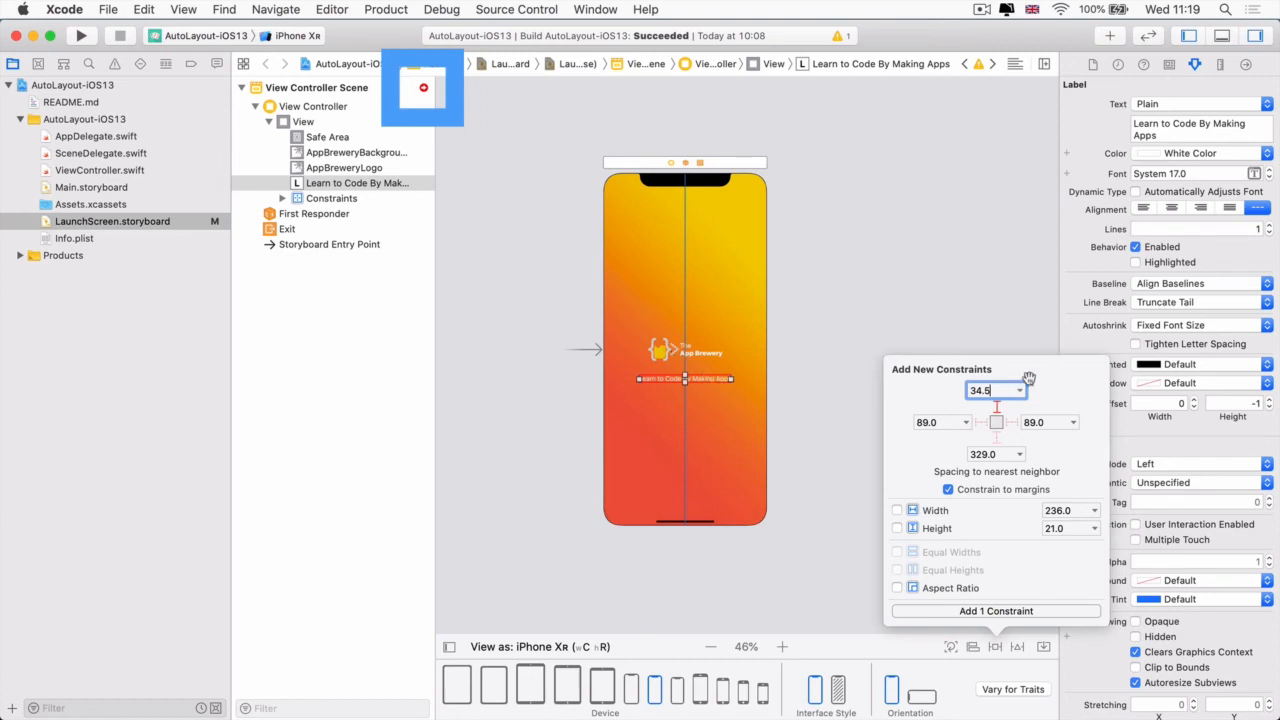
text(30)
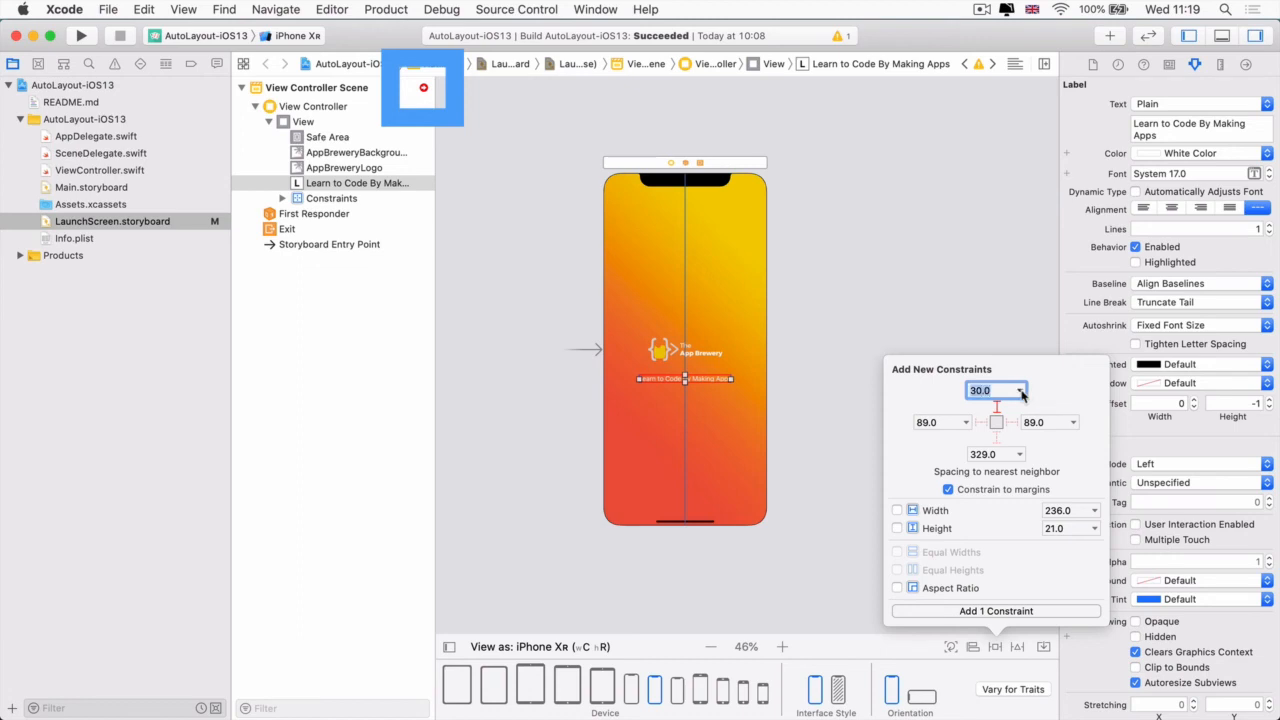
click(1020, 390)
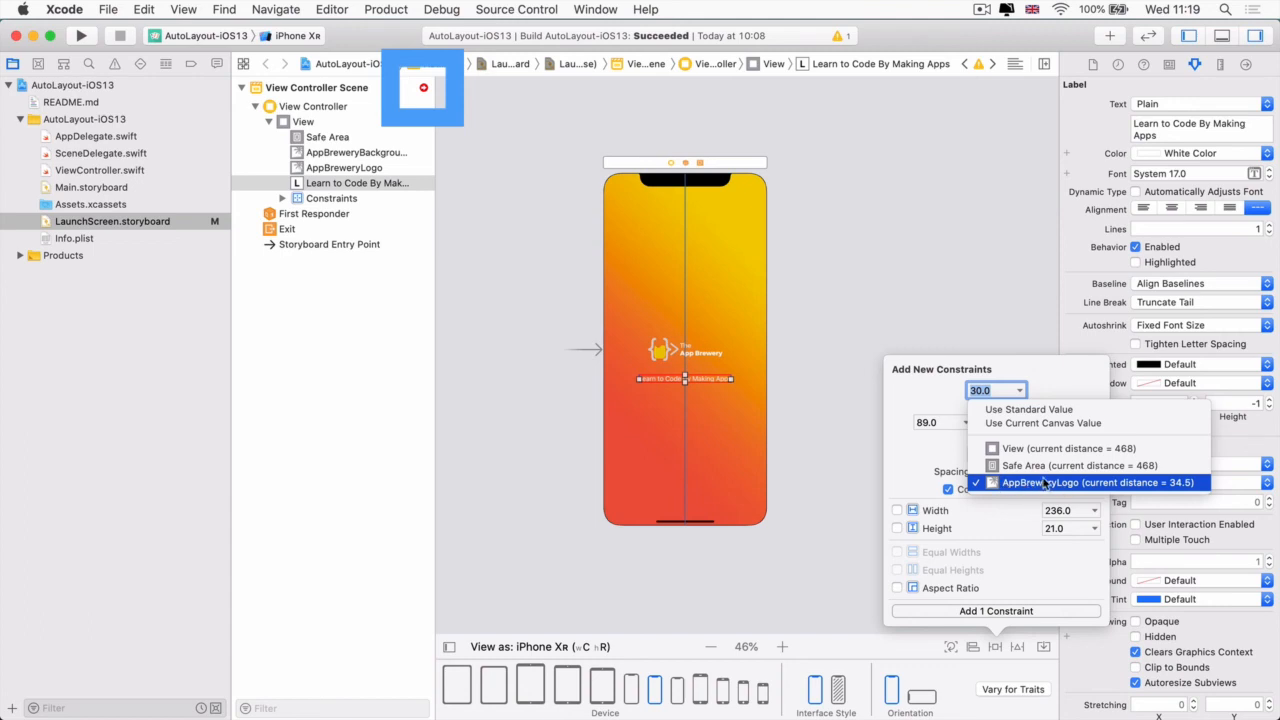
mouse_move(1080, 464)
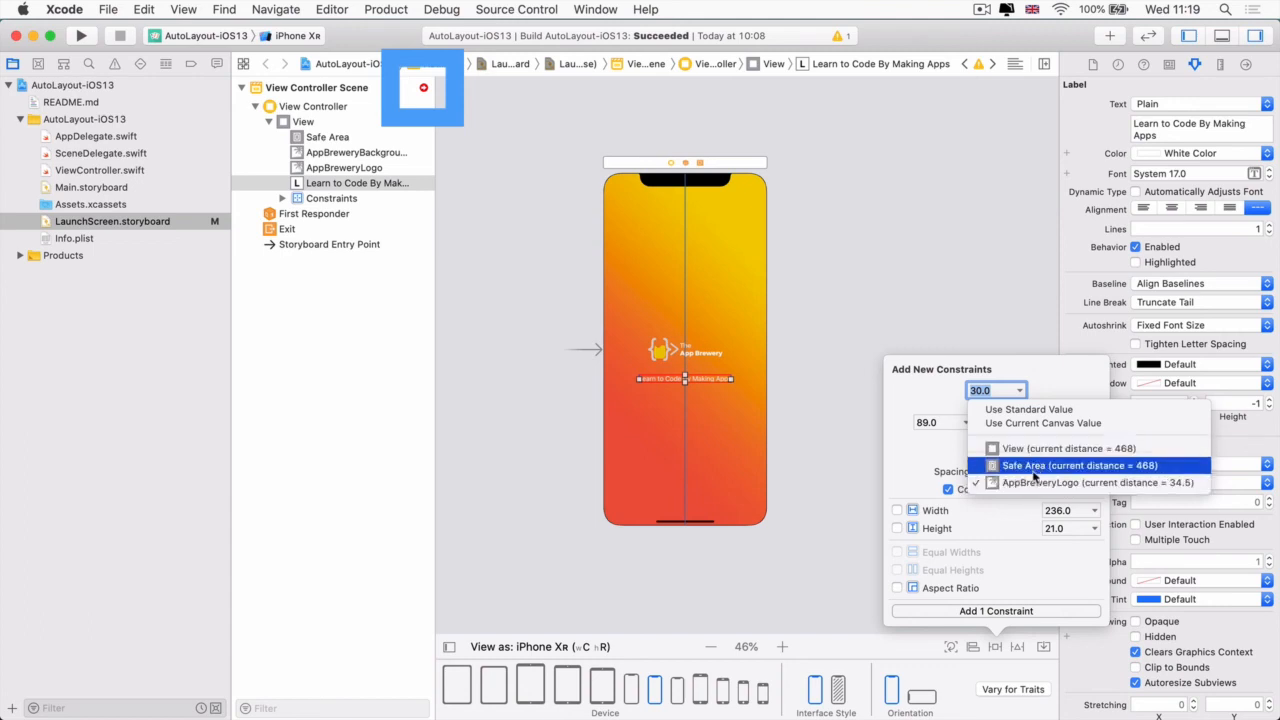
click(1078, 464)
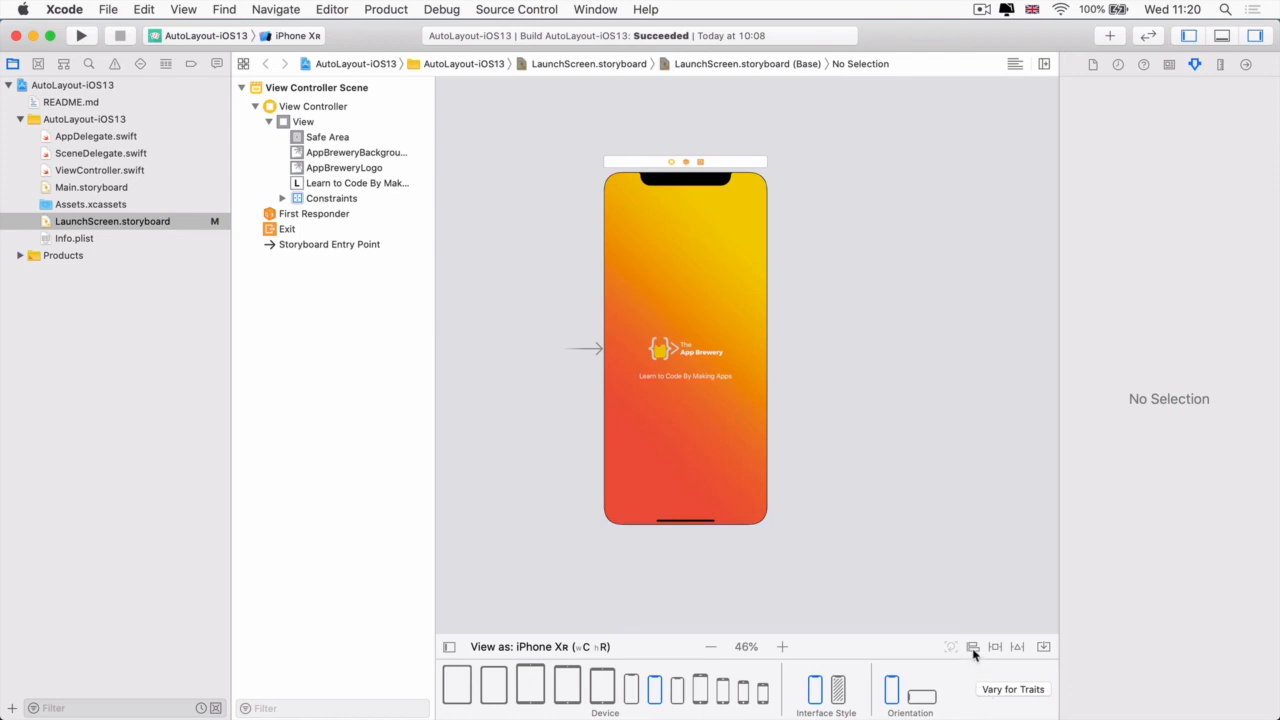
Dismiss the Align popover and switch to Main.storyboard with the dice layout.
click(994, 646)
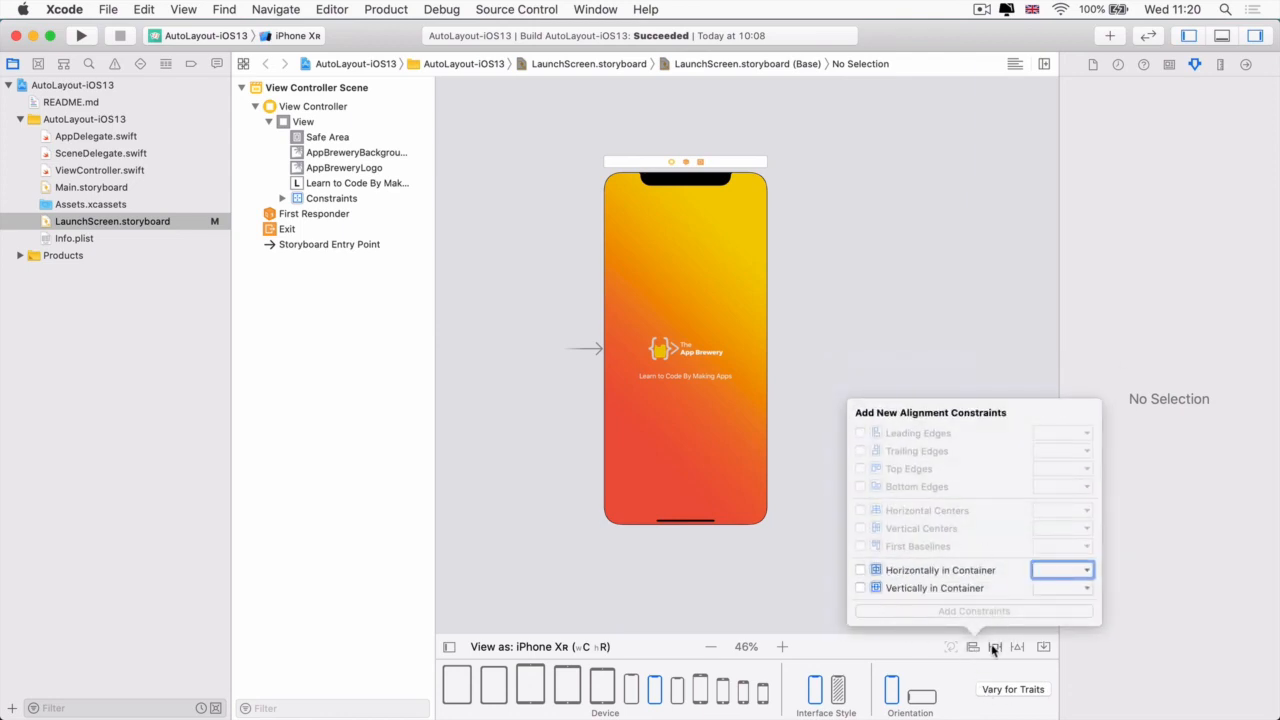
click(996, 648)
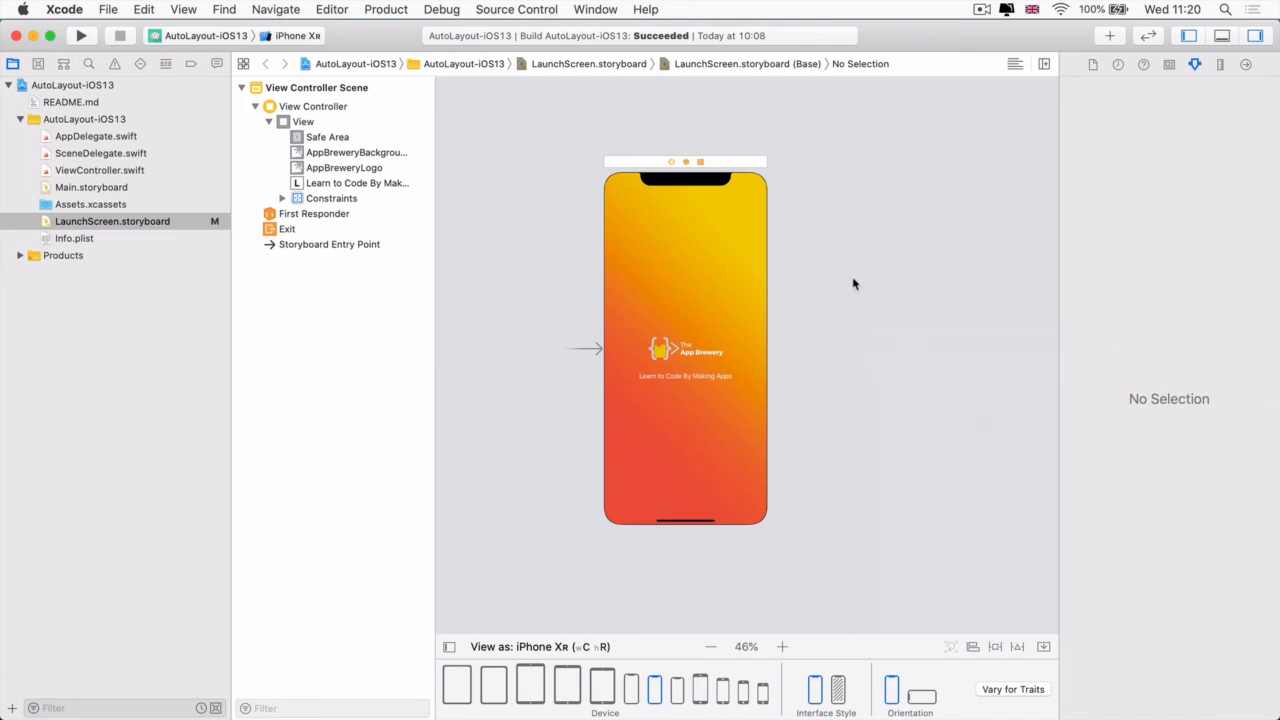
click(92, 188)
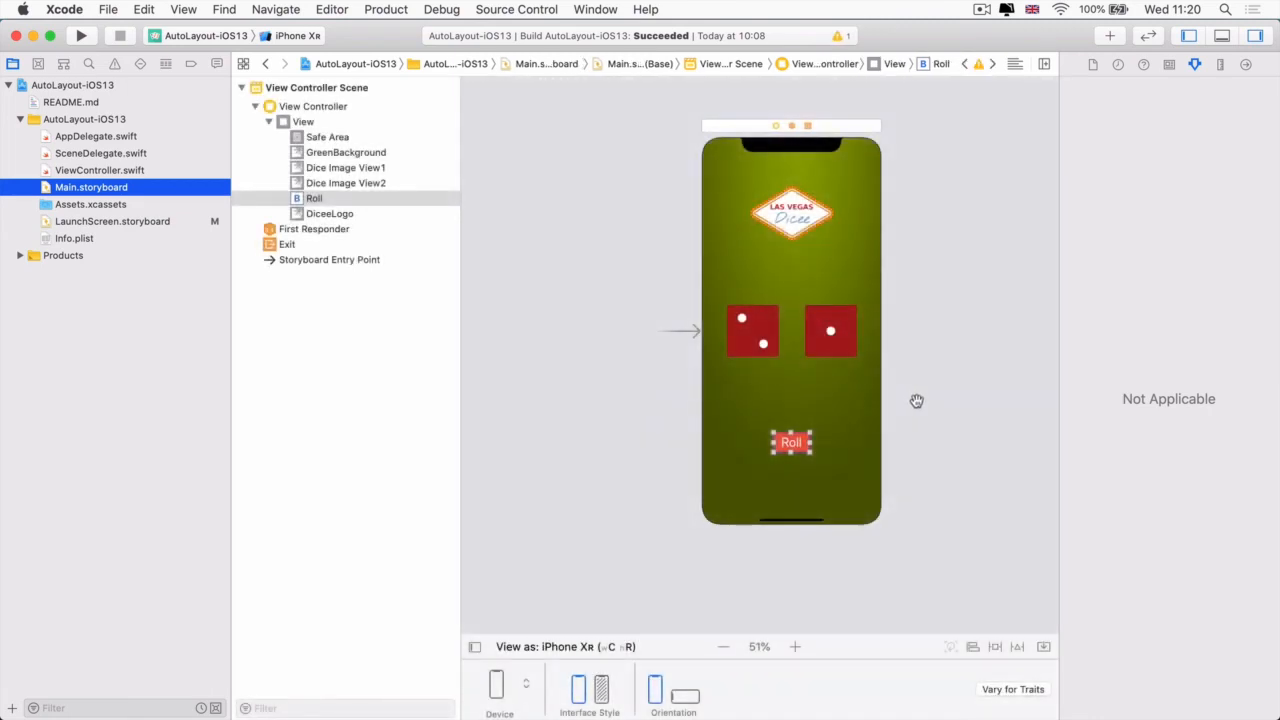
mouse_move(928, 392)
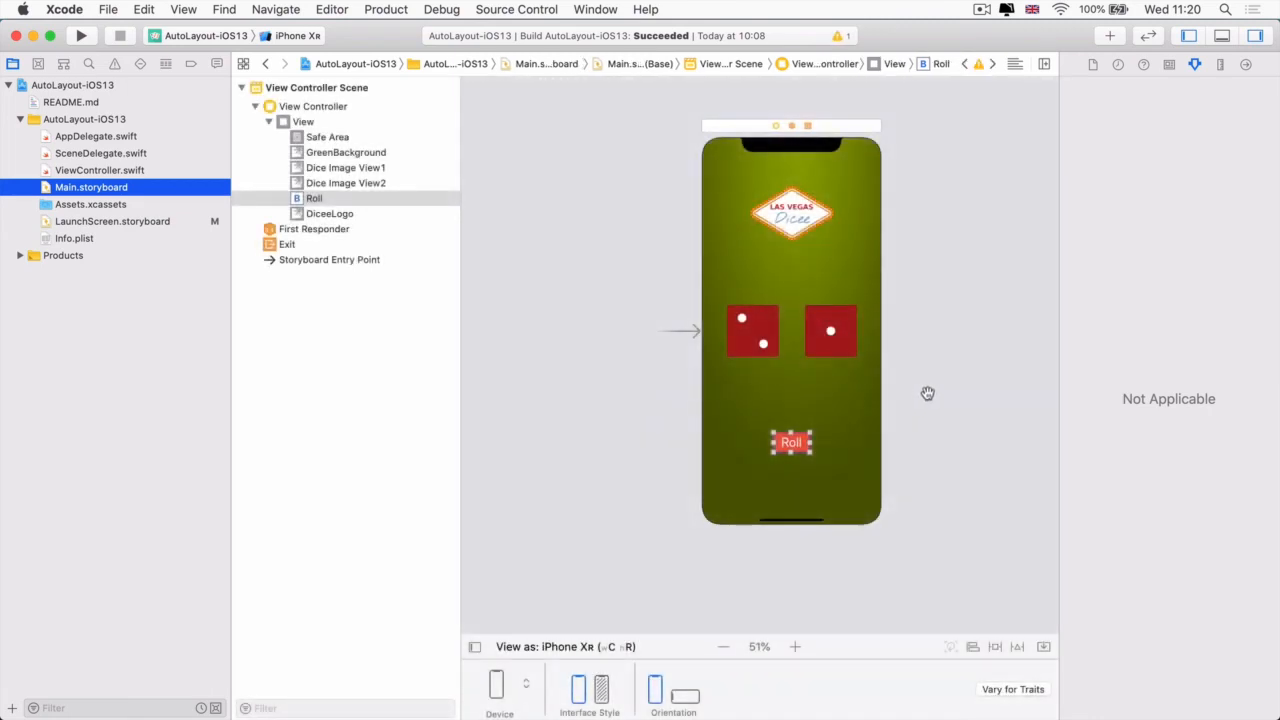
mouse_move(968, 276)
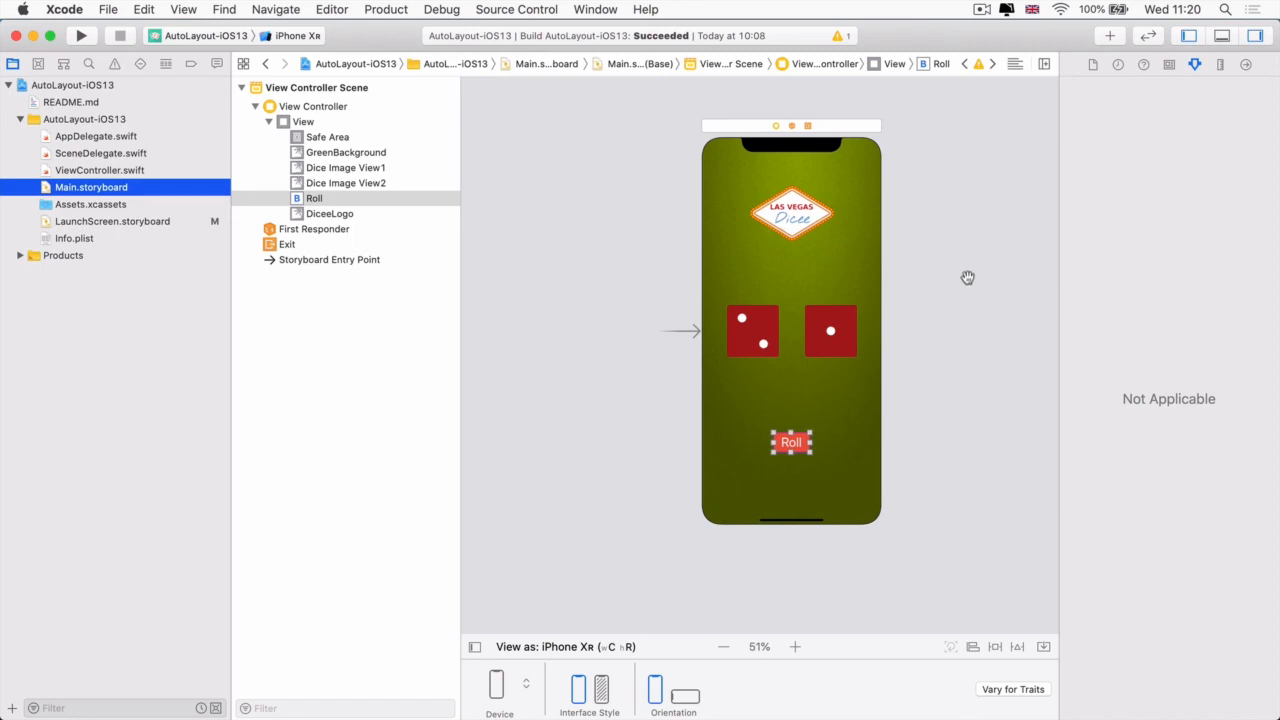
mouse_move(818, 452)
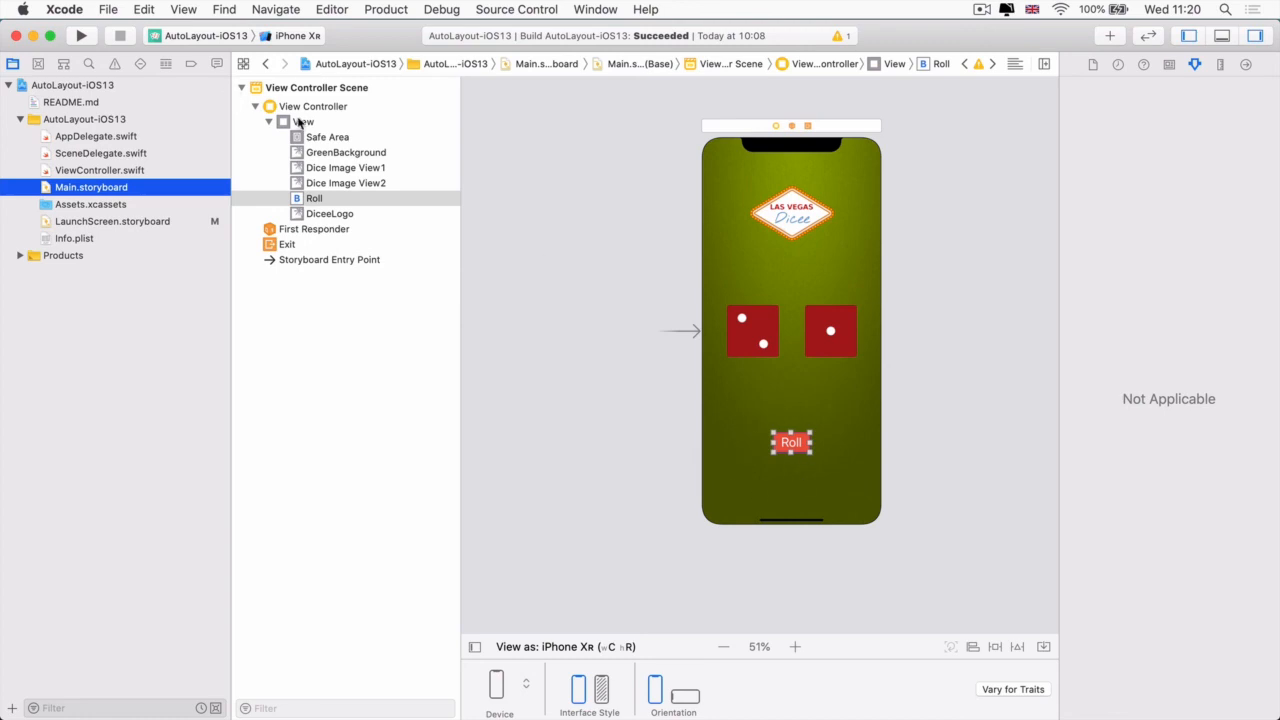
mouse_move(966, 400)
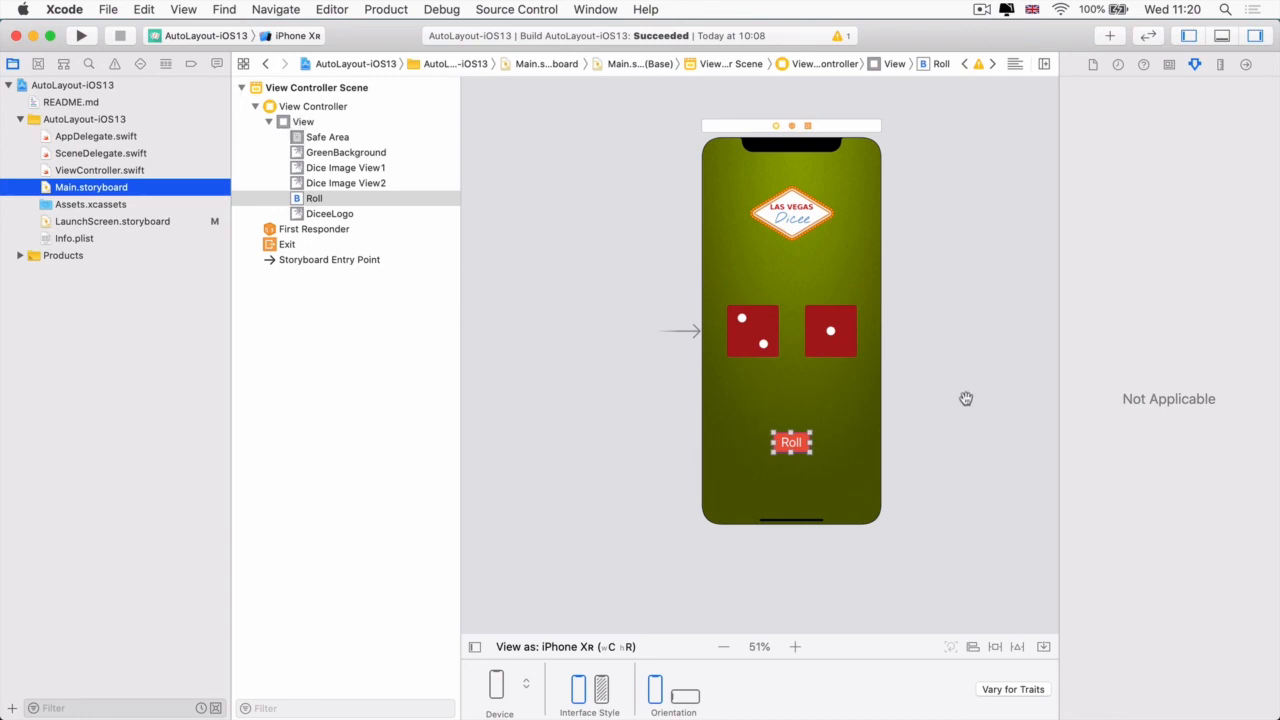
mouse_move(968, 398)
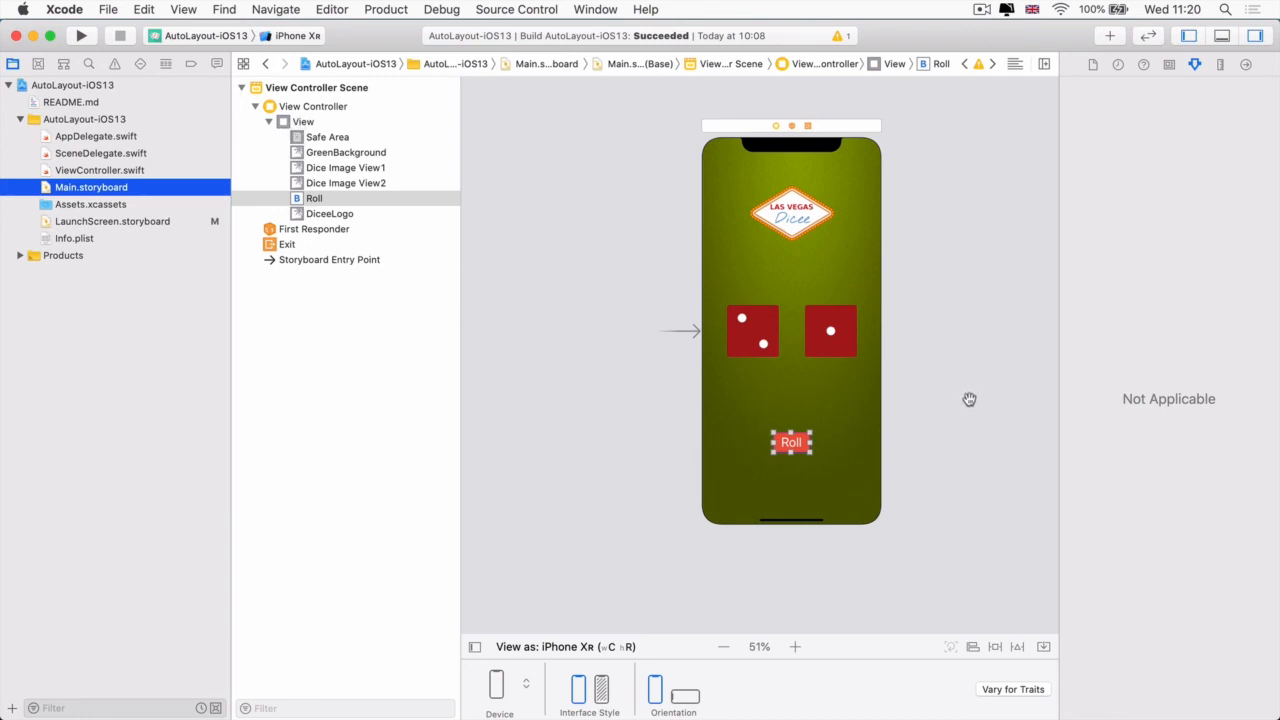